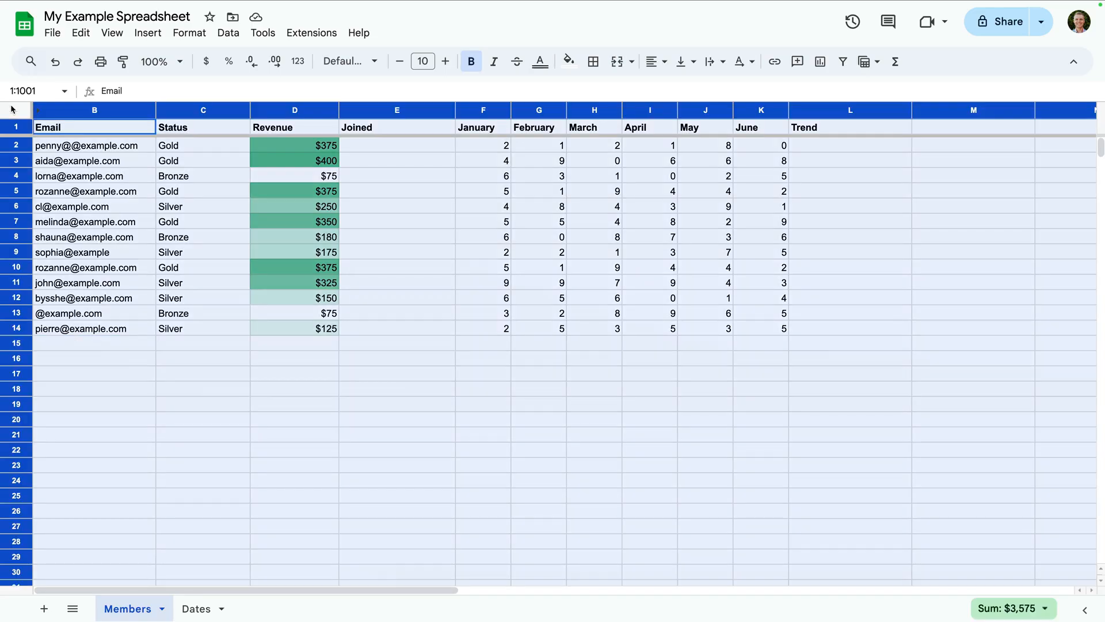
Step: Run Data cleanup's Remove duplicates on the member rows and dismiss the summary
left_click(228, 33)
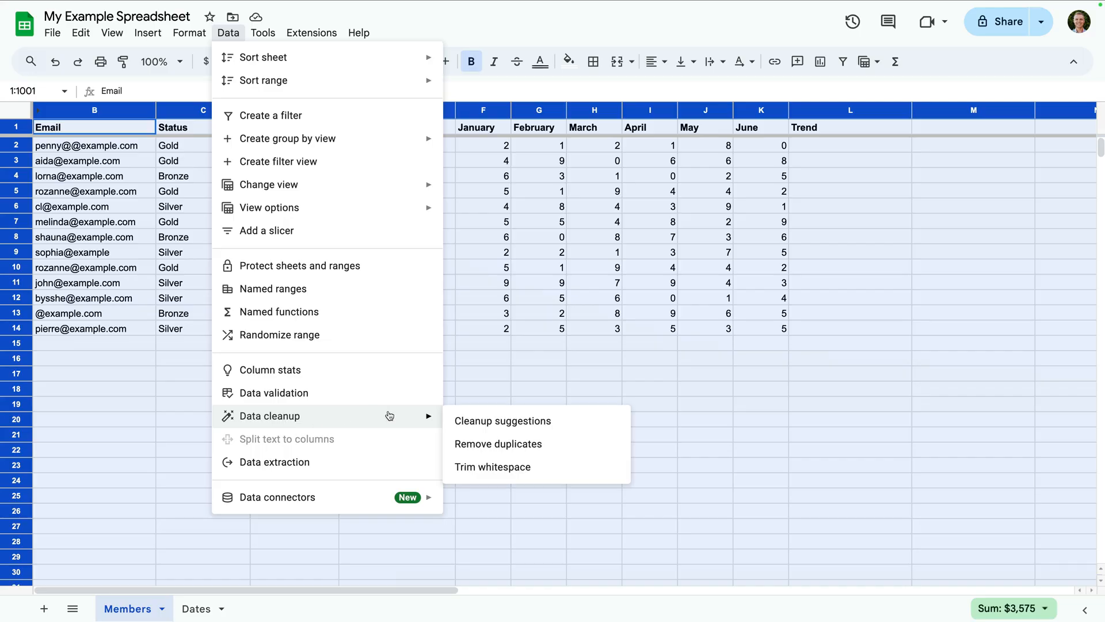
left_click(497, 444)
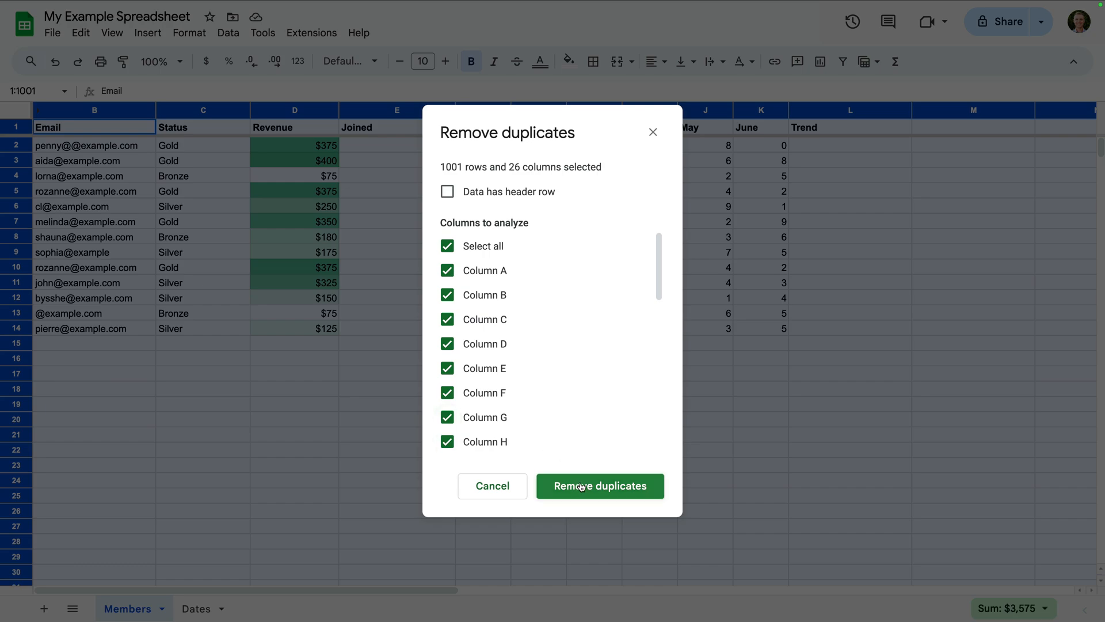
left_click(600, 486)
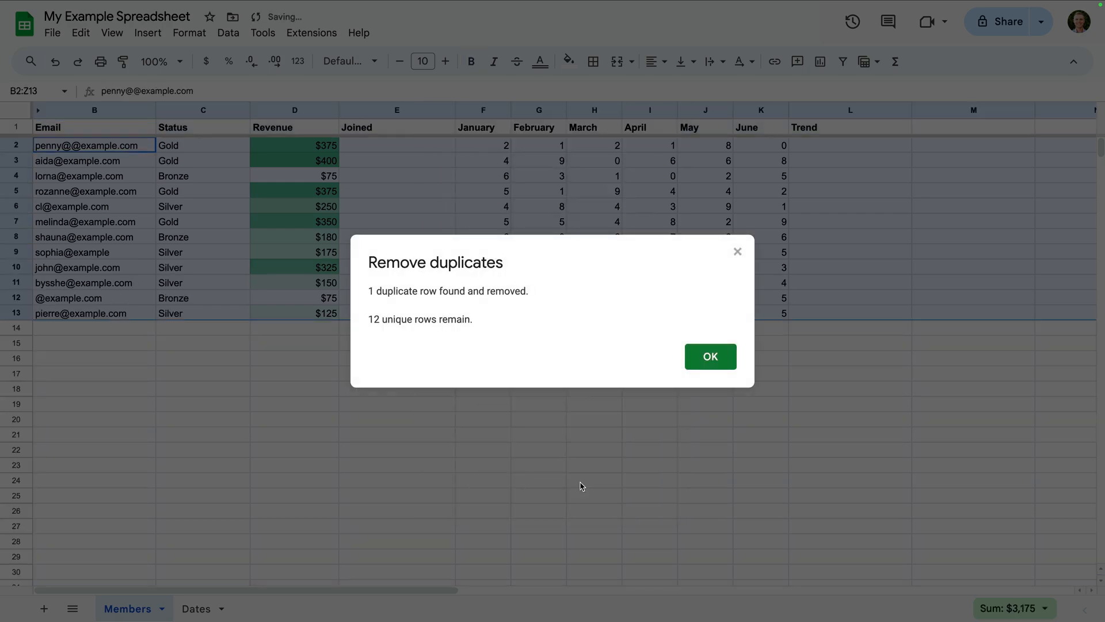
left_click(711, 356)
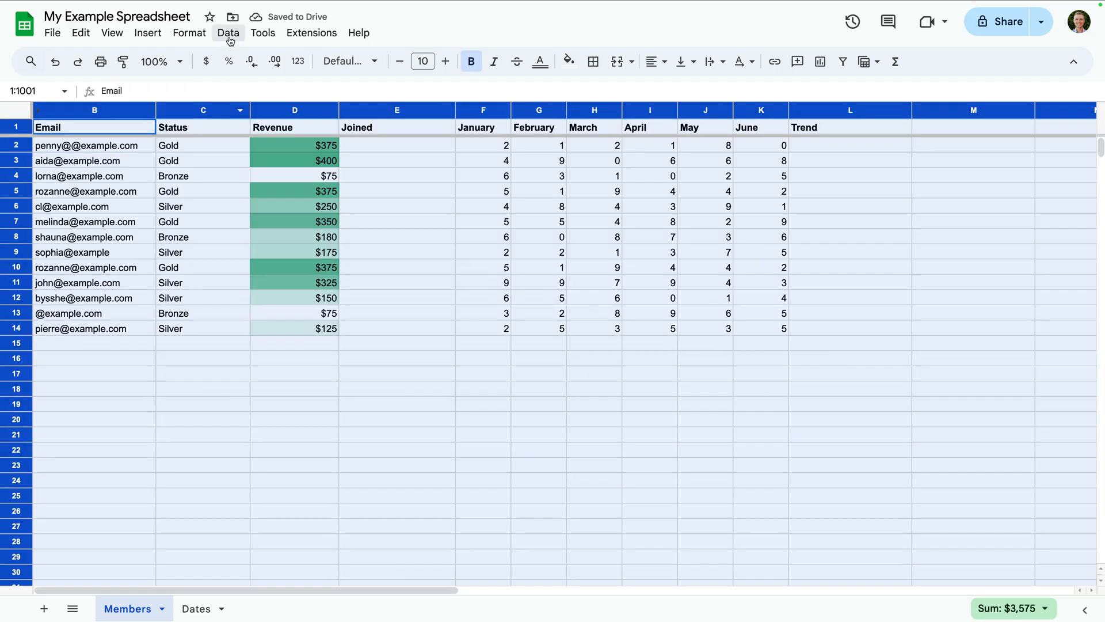
Step: Use Cleanup suggestions to remove the second copy of the duplicated rozanne row
left_click(228, 32)
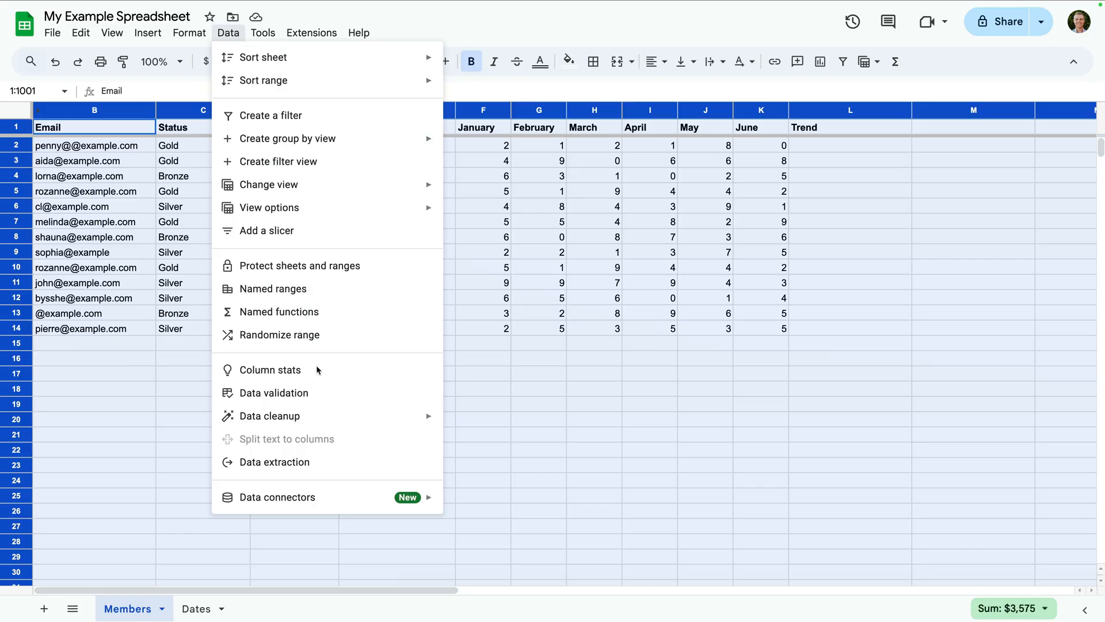
mouse_move(268, 415)
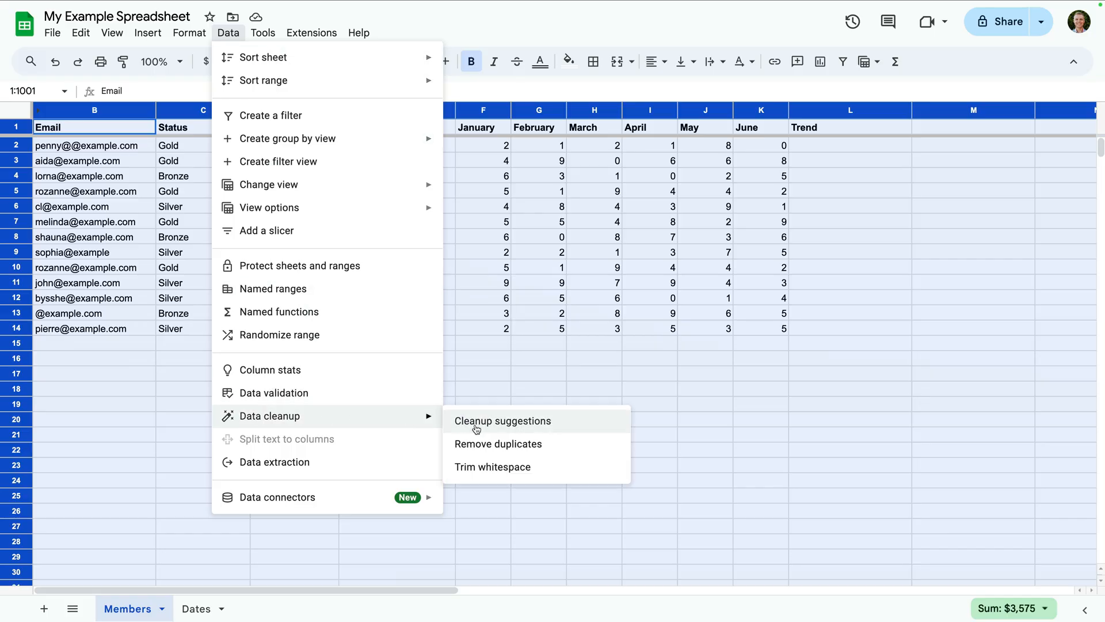
left_click(502, 420)
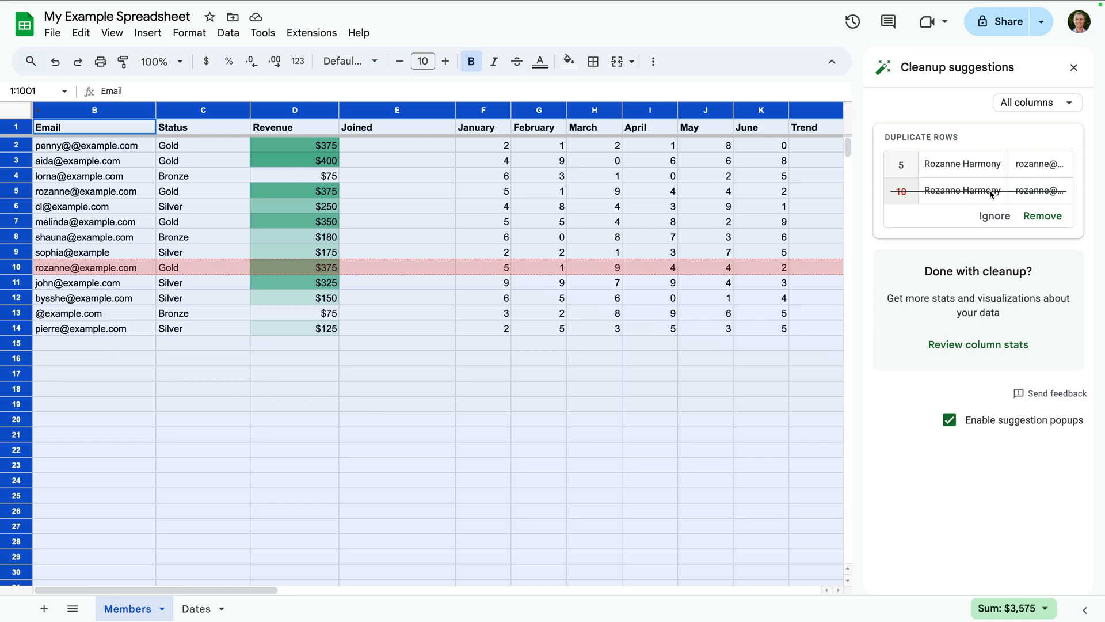
left_click(1043, 215)
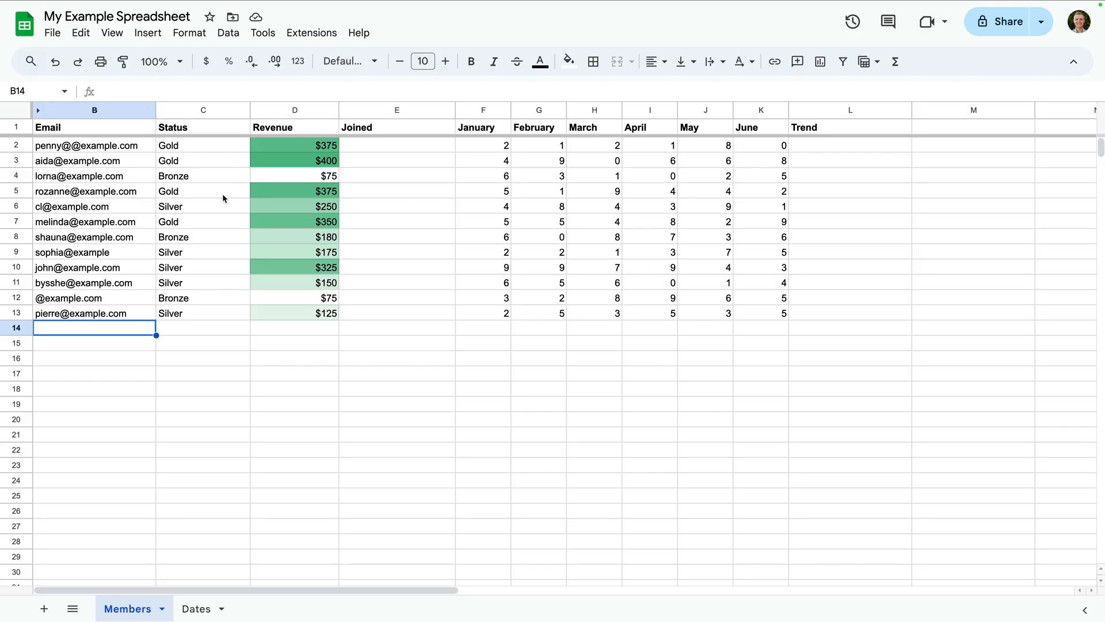
mouse_move(515, 172)
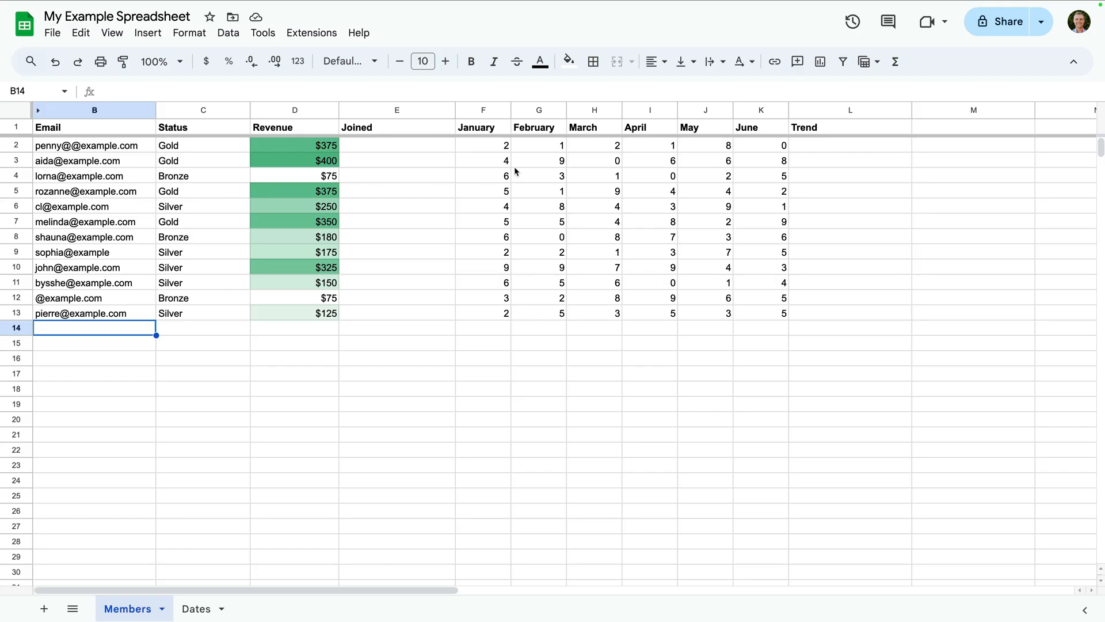
Step: Enter =SPARKLINE(F2:K2) in Trend cell L2 to chart row 2's January–June values
left_click(850, 145)
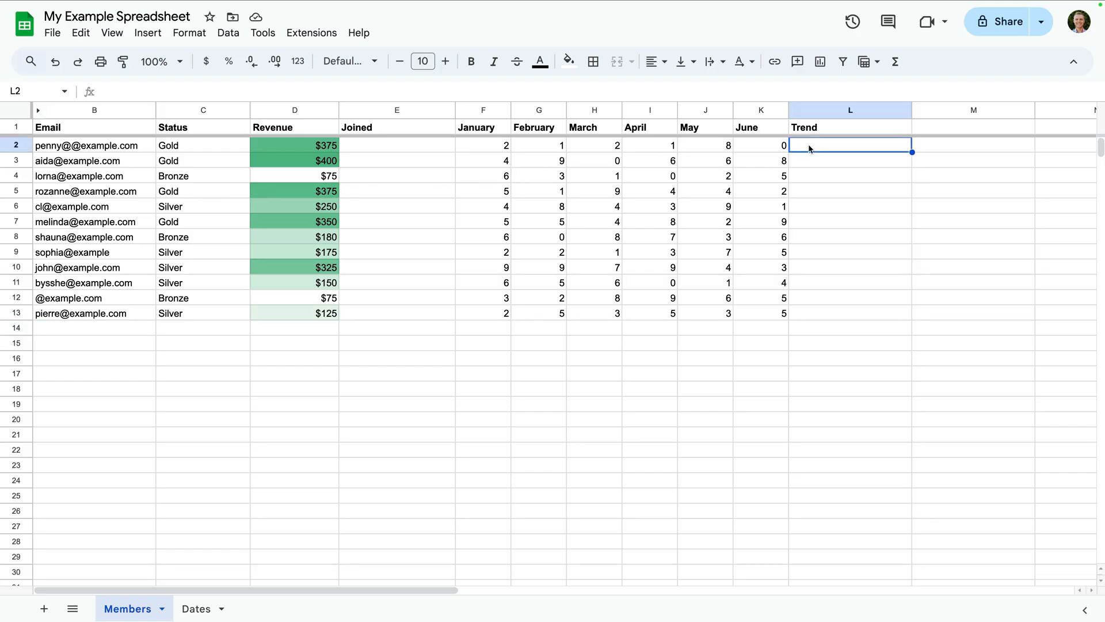
type("=")
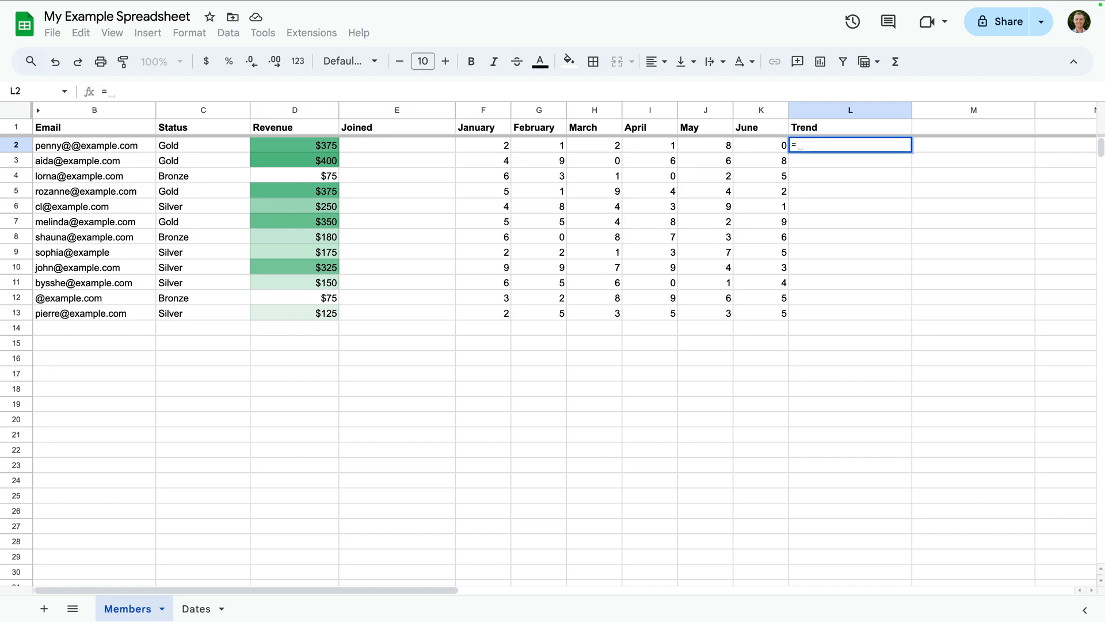
type("spark")
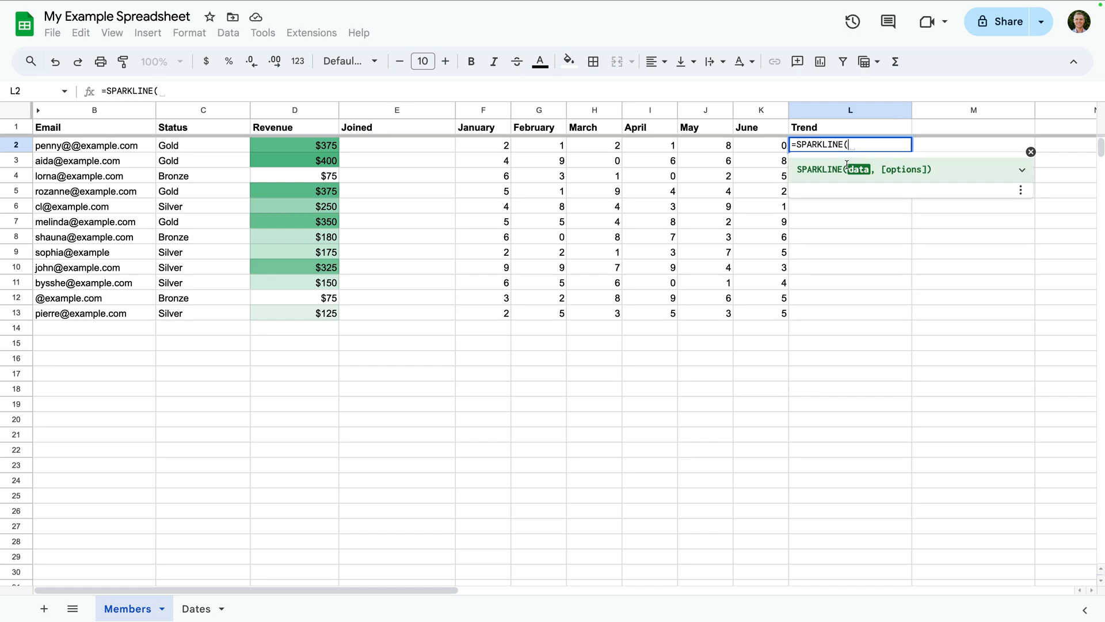
mouse_move(498, 147)
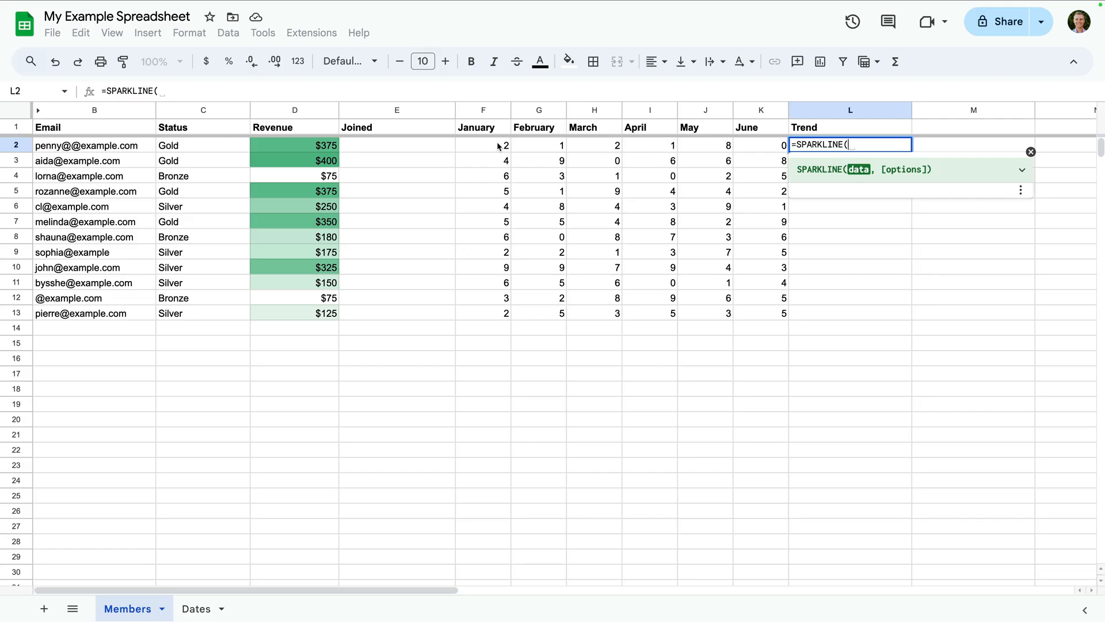
left_click_drag(484, 145, 761, 145)
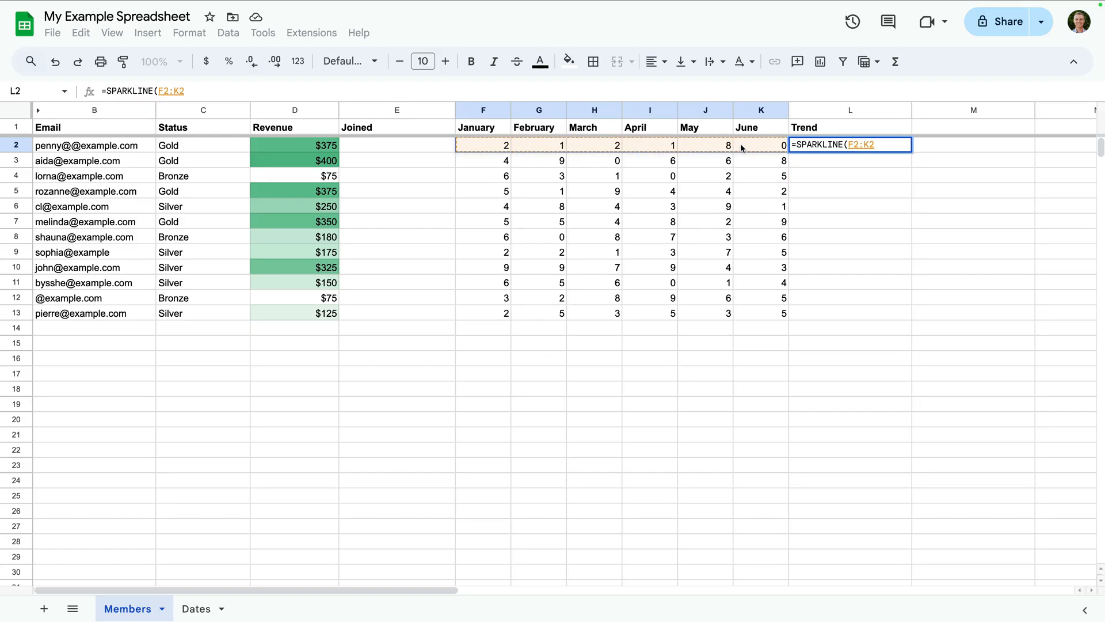
key("Enter")
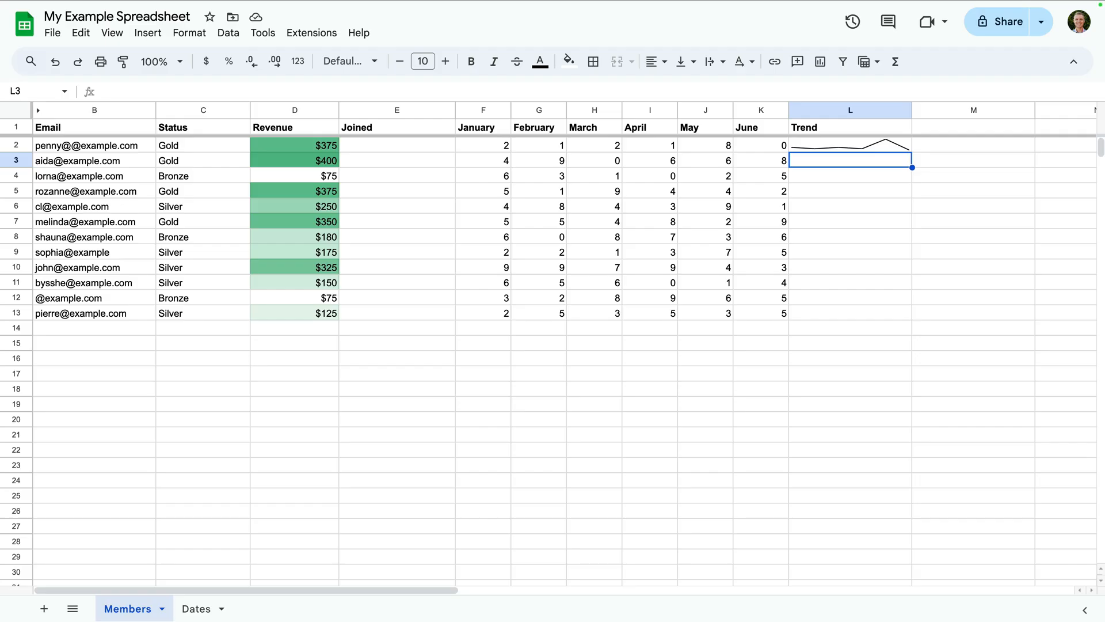
mouse_move(766, 160)
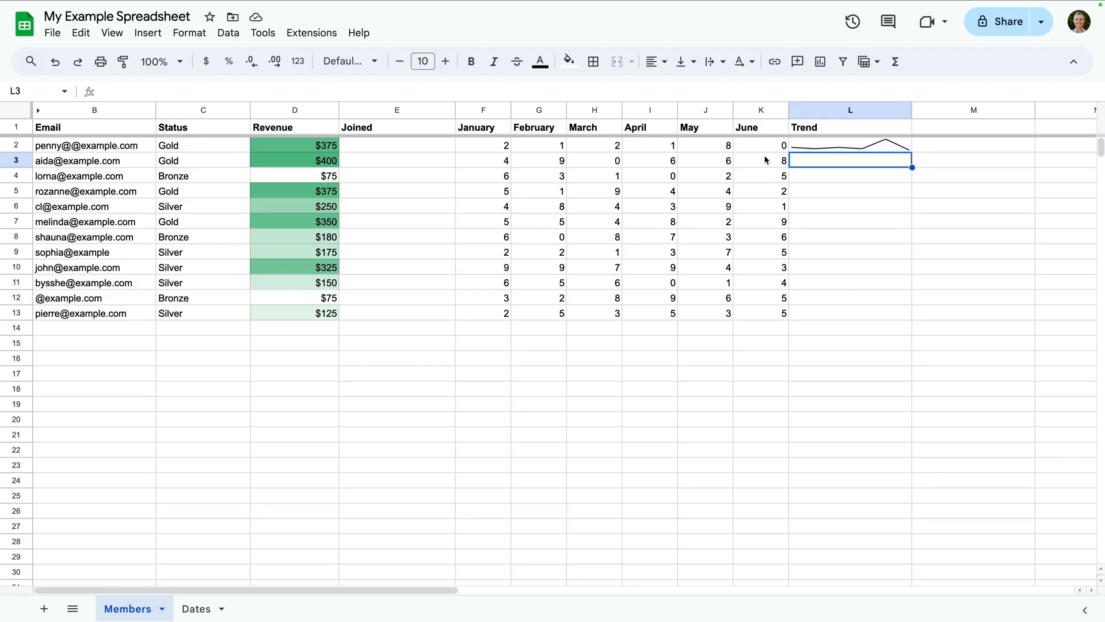
Step: Fill the L2 sparkline down the Trend column through row 13
left_click(850, 145)
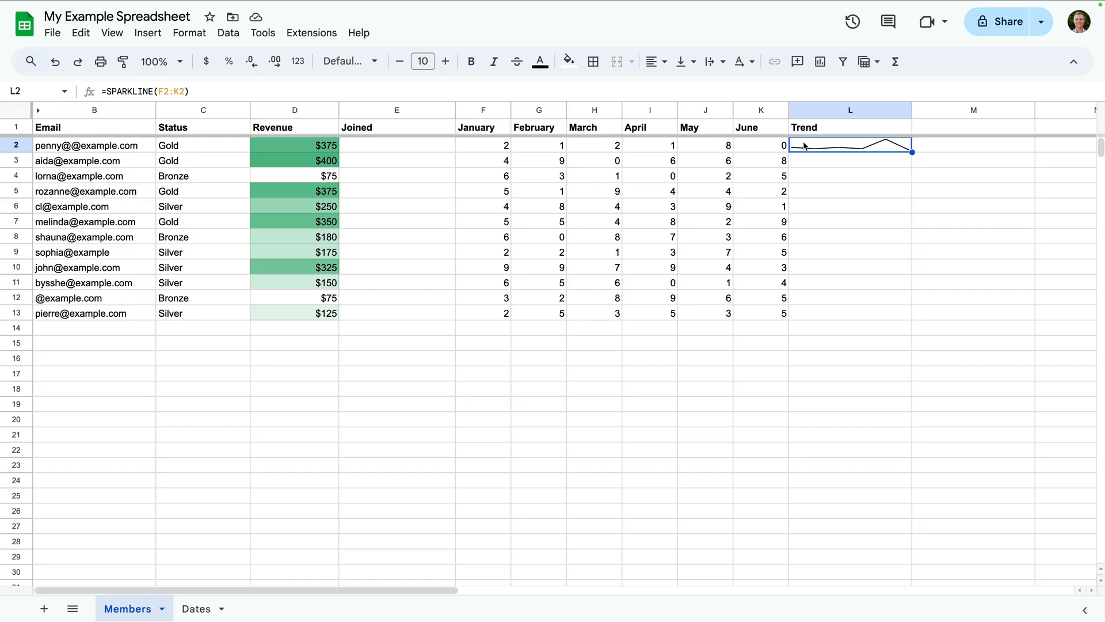
mouse_move(887, 149)
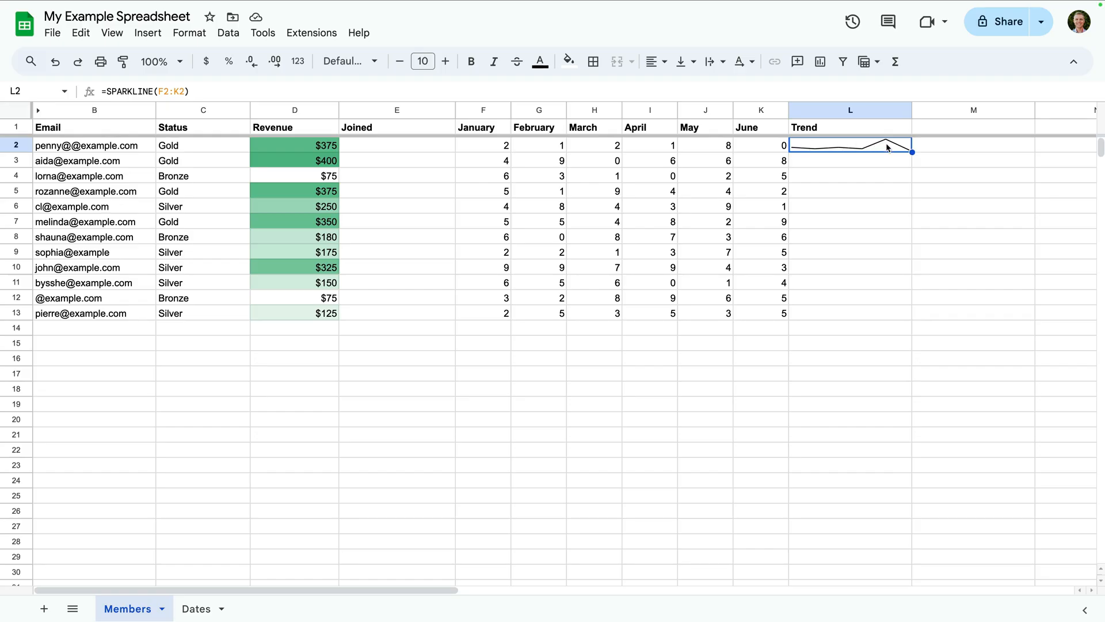
mouse_move(908, 148)
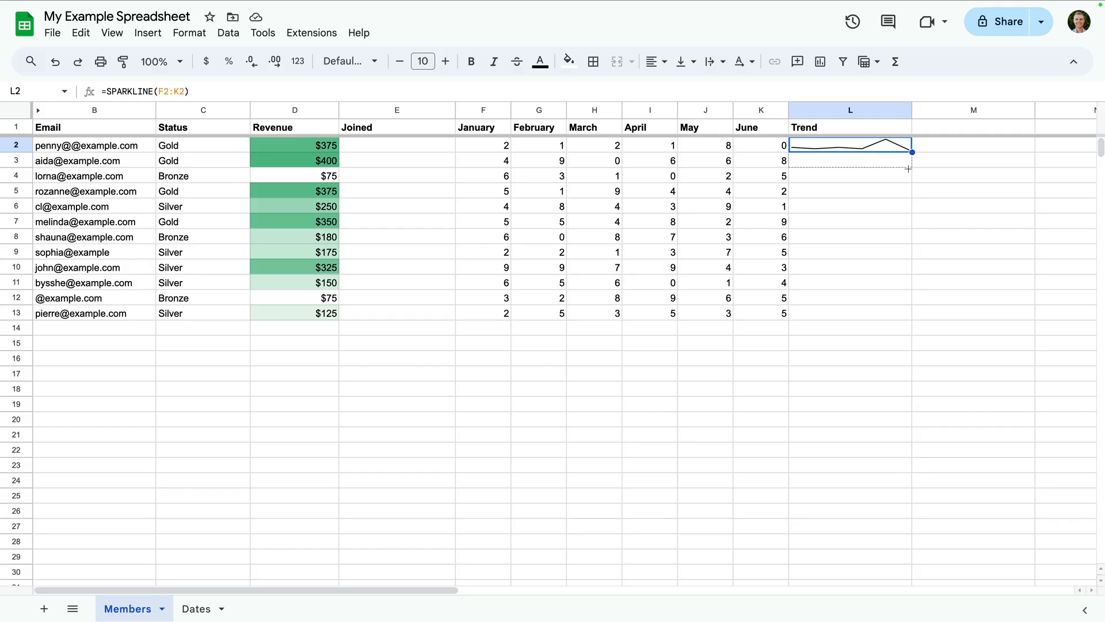
left_click_drag(909, 150, 909, 271)
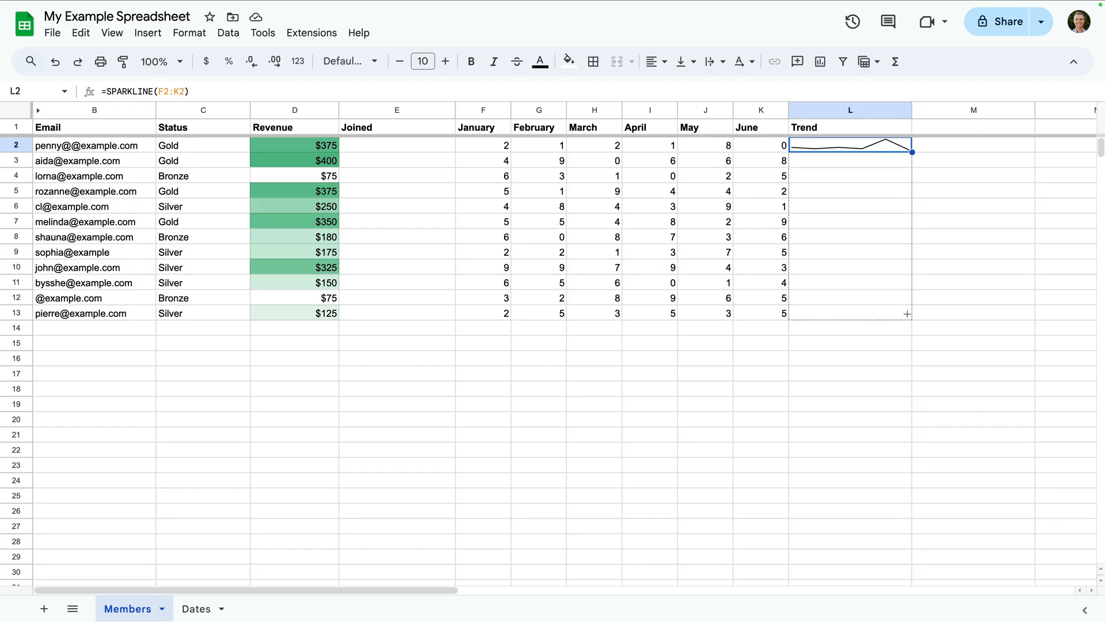
left_click_drag(912, 151, 907, 313)
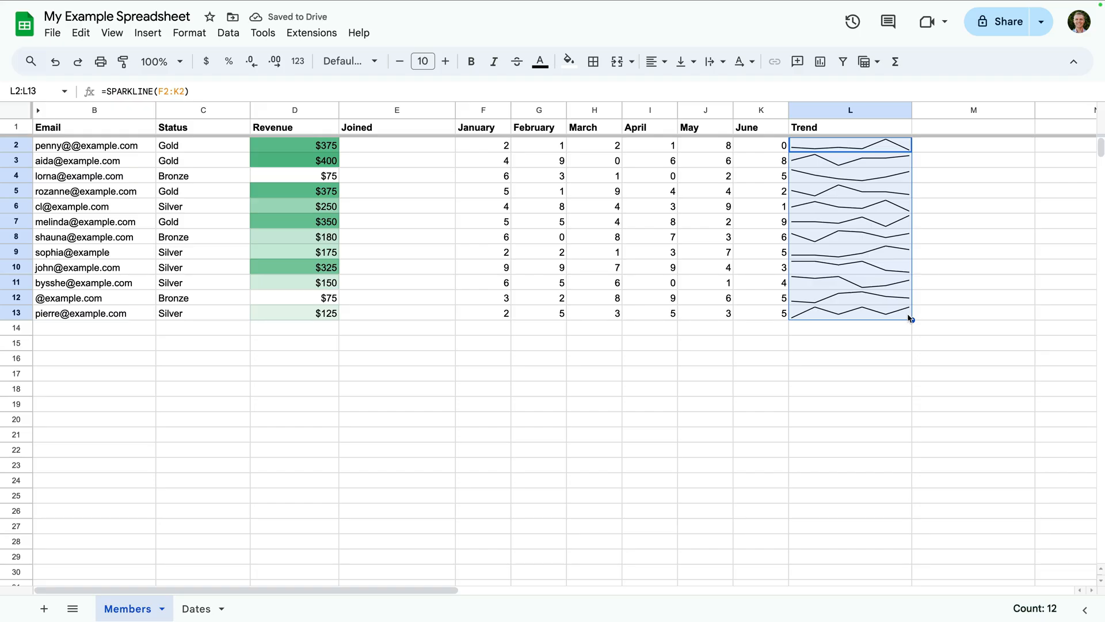
left_click(850, 327)
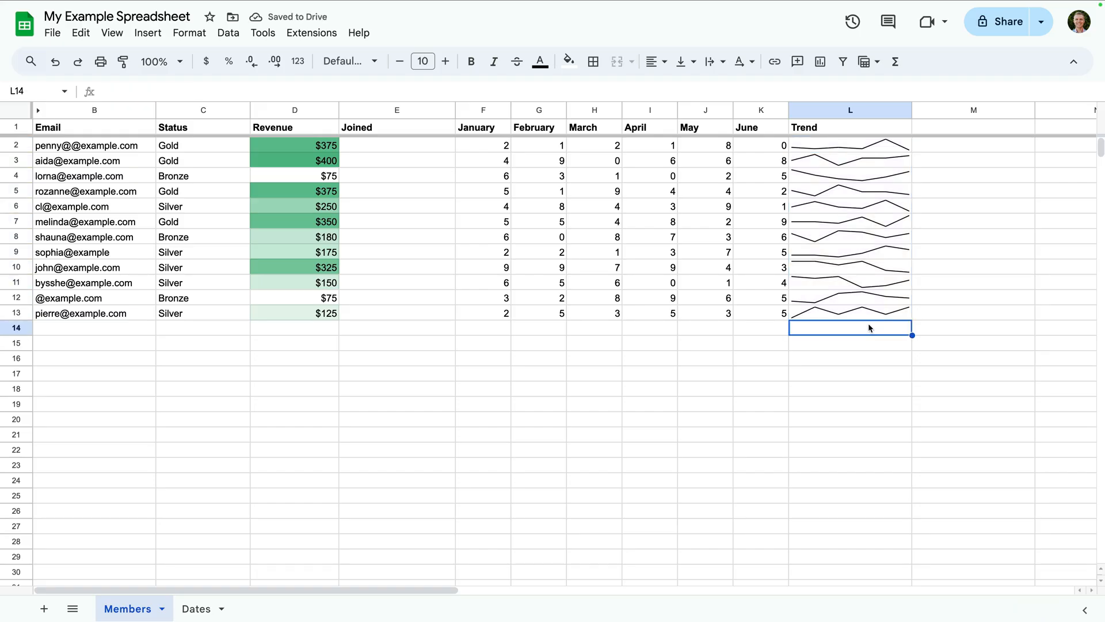
mouse_move(868, 247)
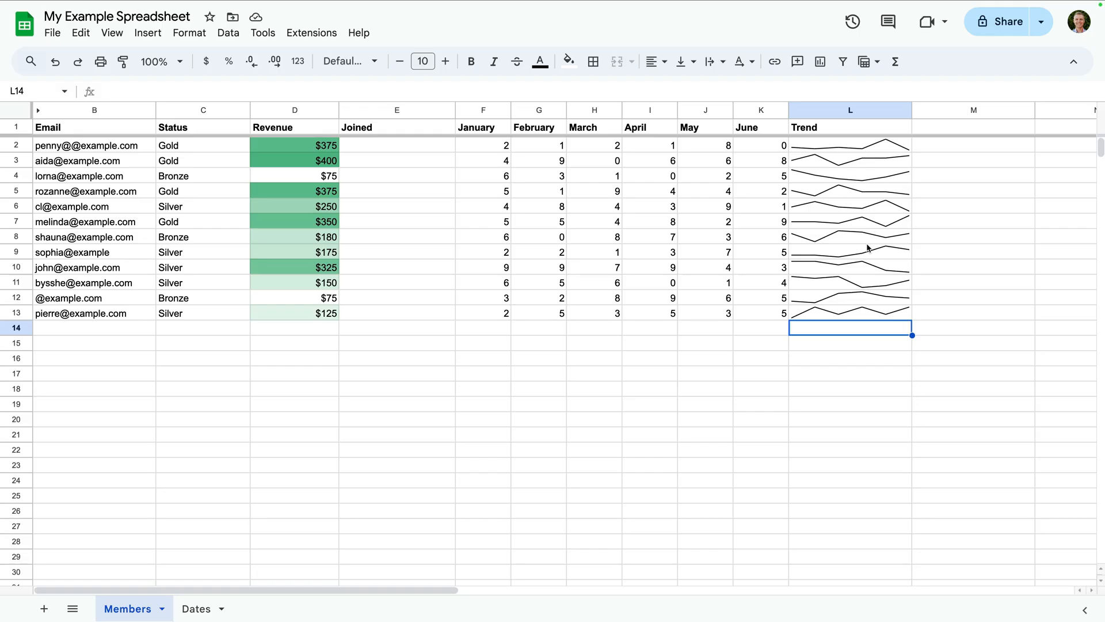
mouse_move(852, 240)
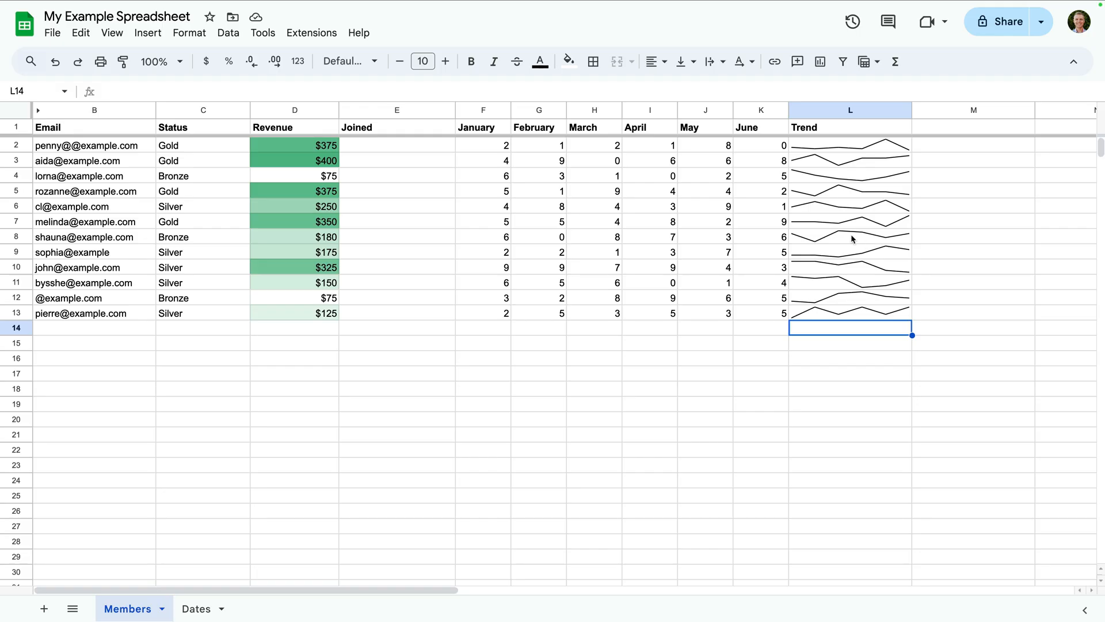
mouse_move(766, 184)
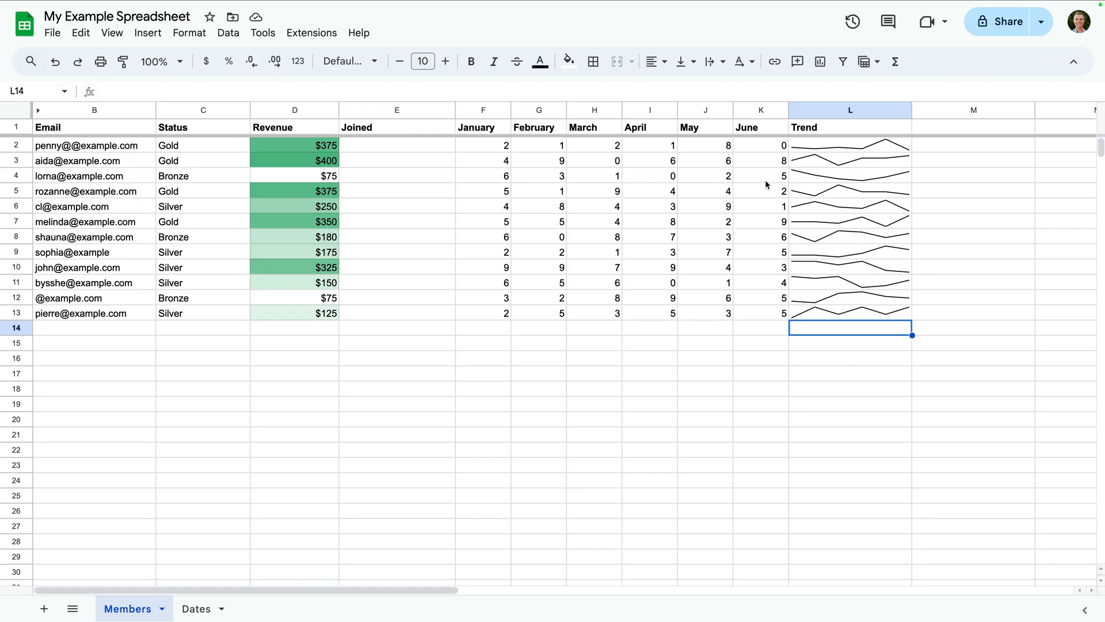
left_click(761, 175)
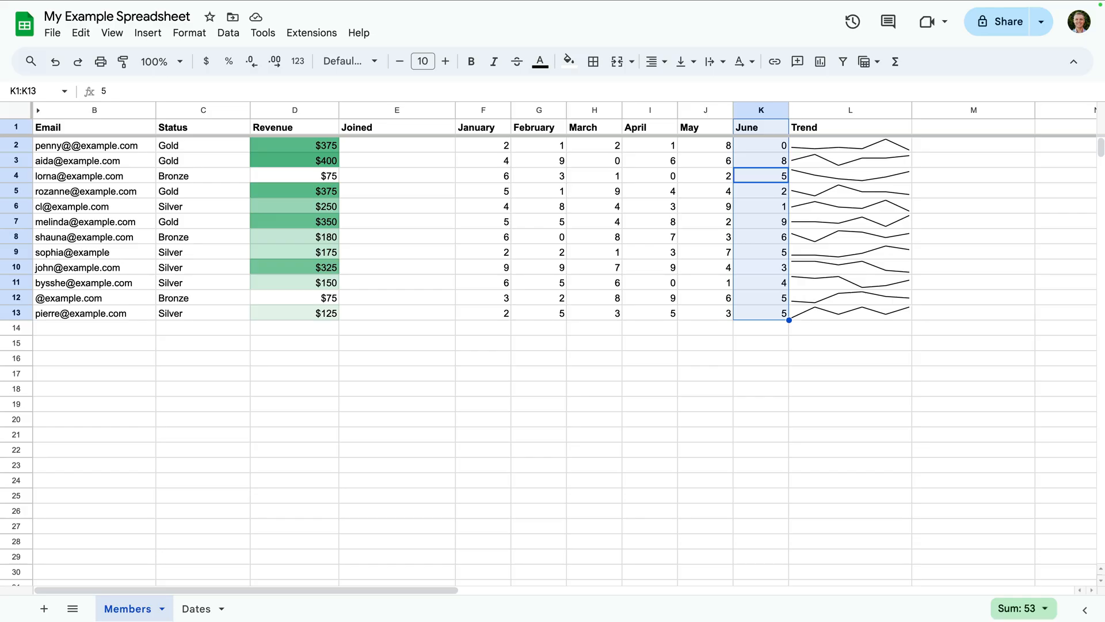
mouse_move(676, 160)
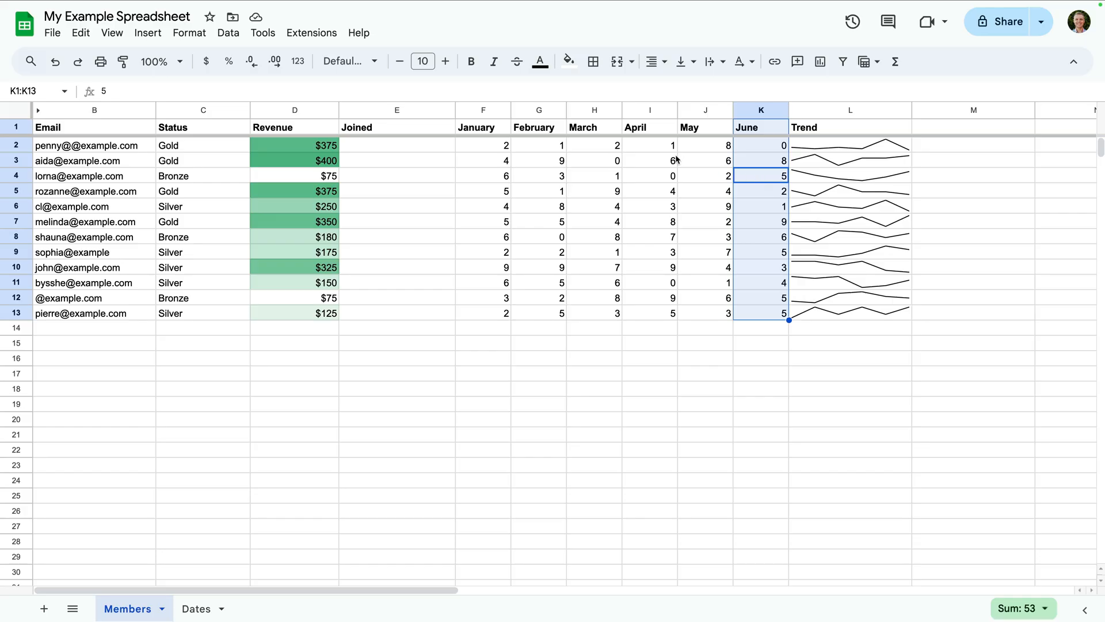
left_click(482, 145)
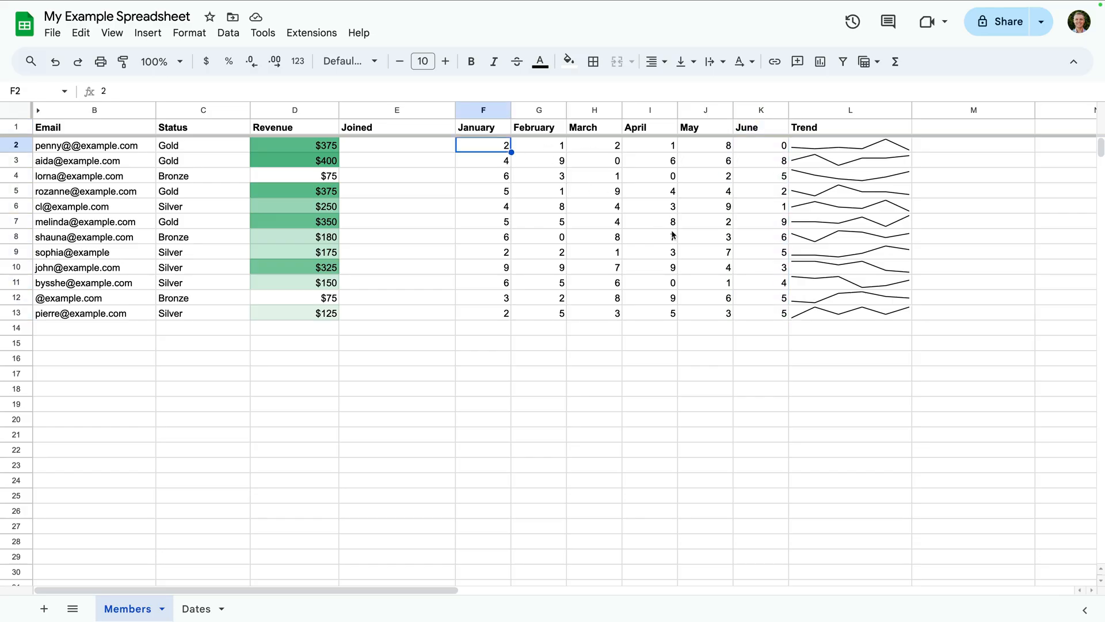
left_click_drag(482, 145, 761, 313)
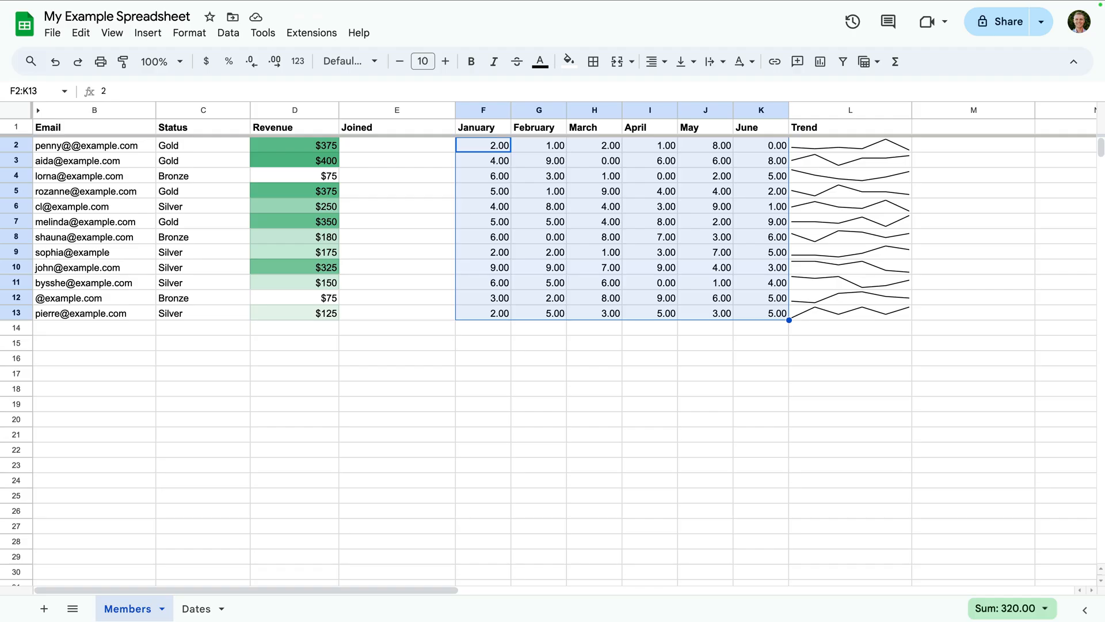
left_click(93, 145)
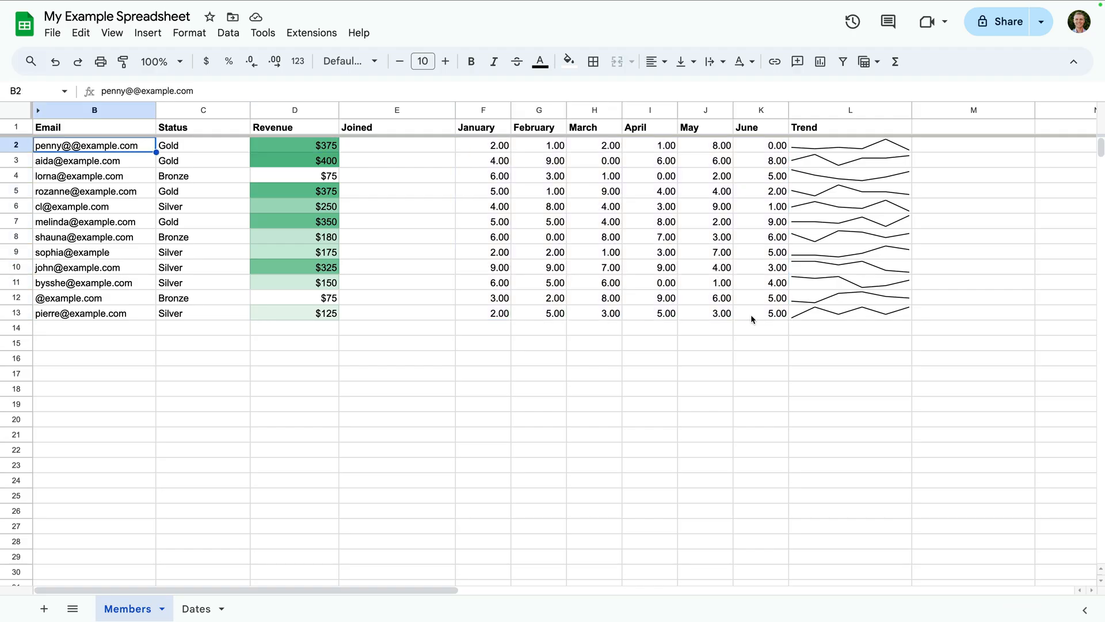
left_click(293, 146)
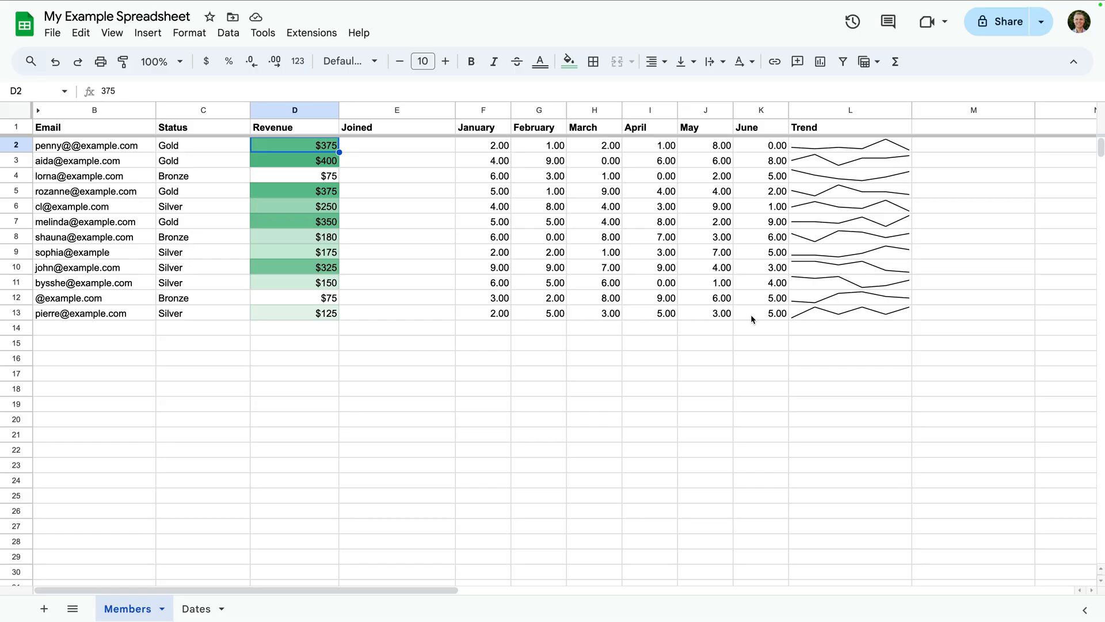
left_click(294, 313)
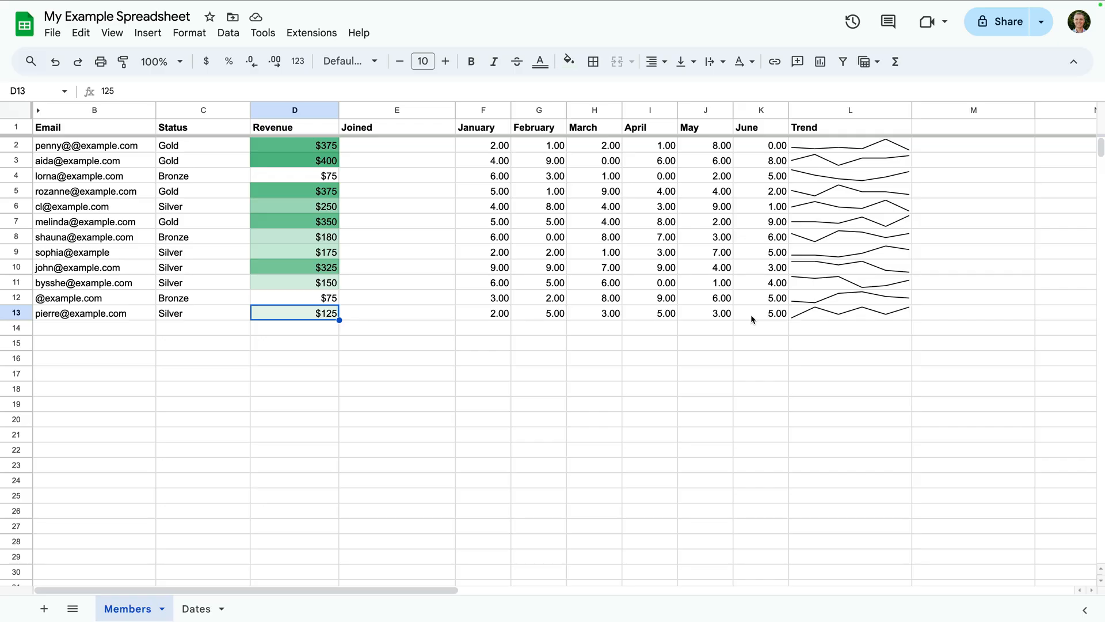
Step: Review the Editing section of the Keyboard shortcuts list, then close it
key("ctrl+/")
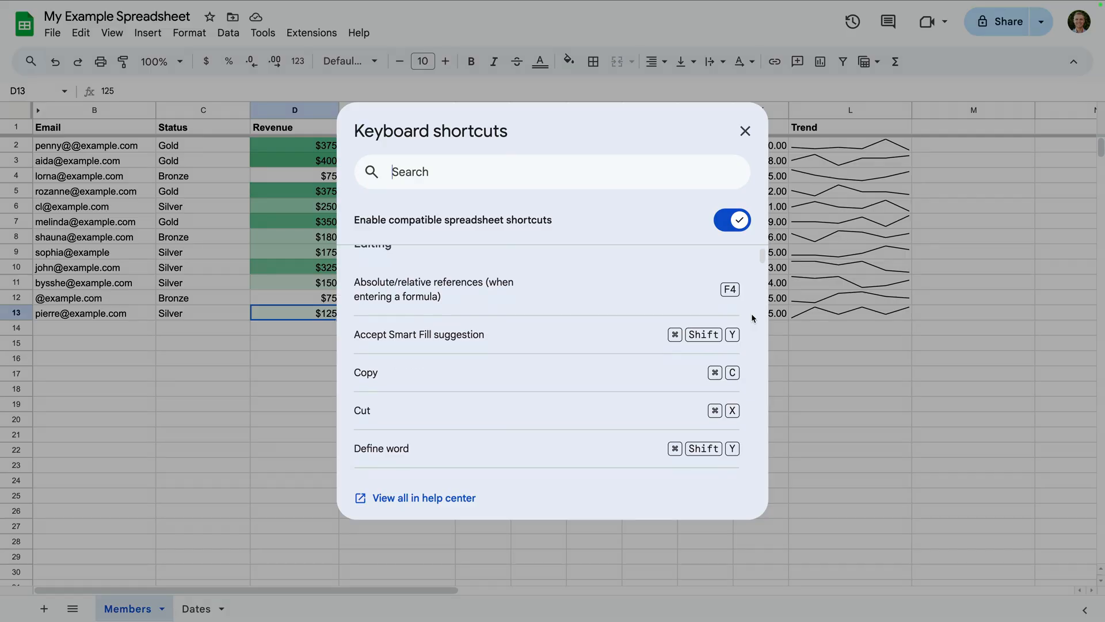
scroll("down", 3)
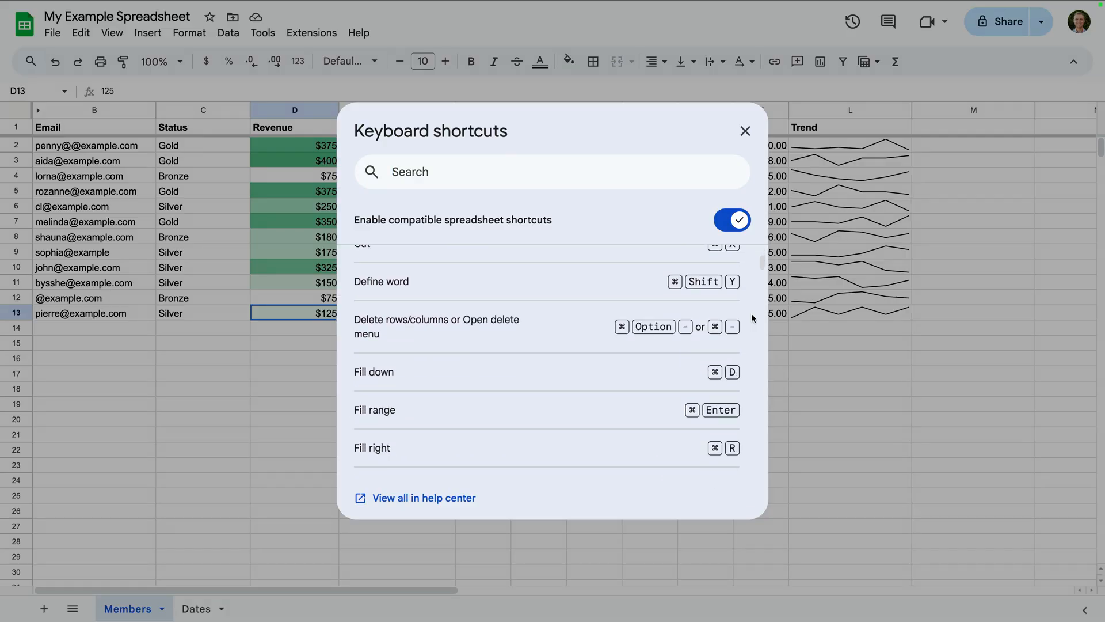
left_click(745, 131)
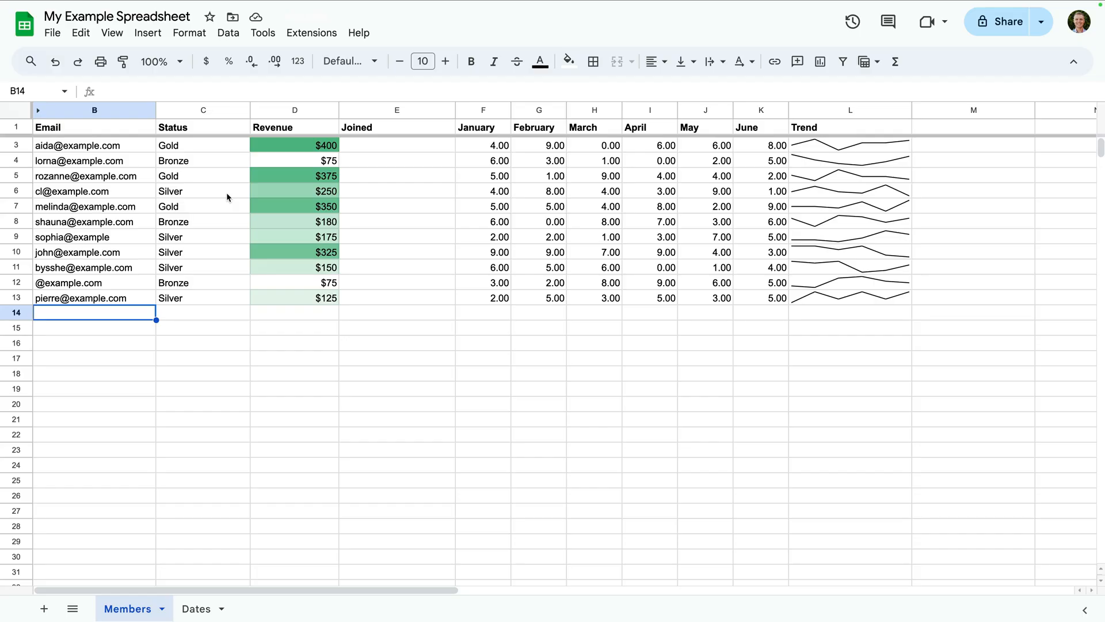
Step: Convert the Members range A1:L13 into a table
right_click(169, 192)
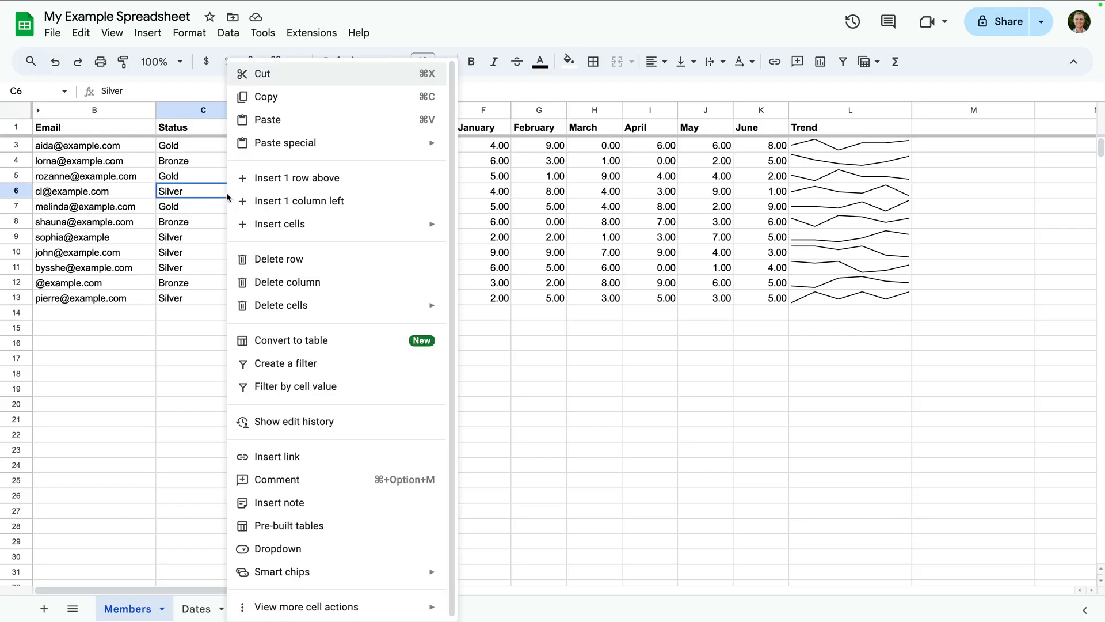
left_click(290, 340)
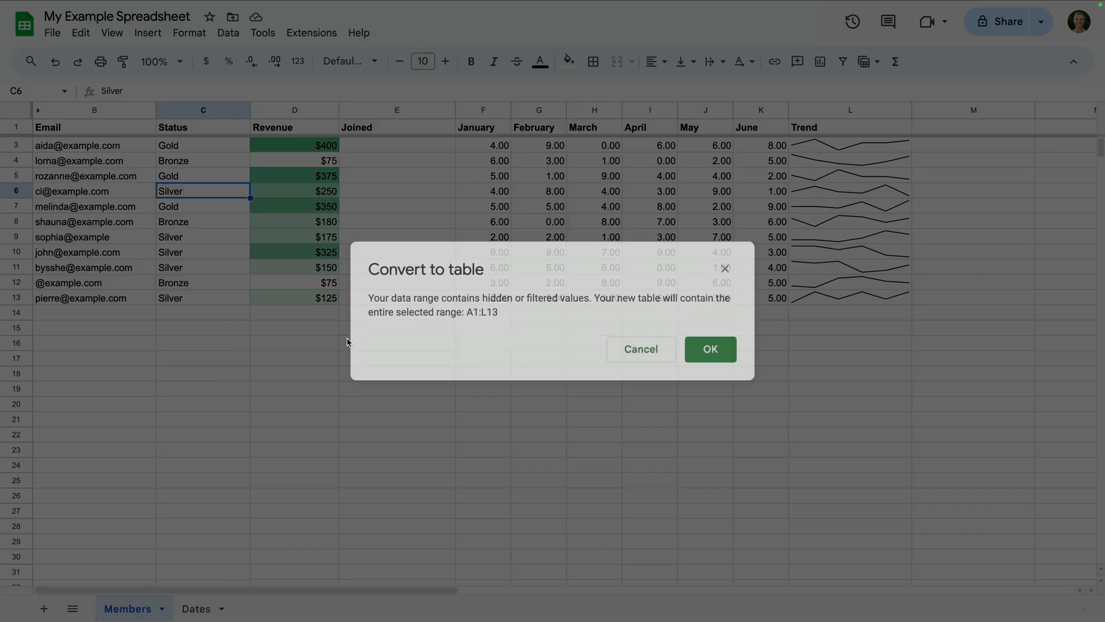
left_click(710, 349)
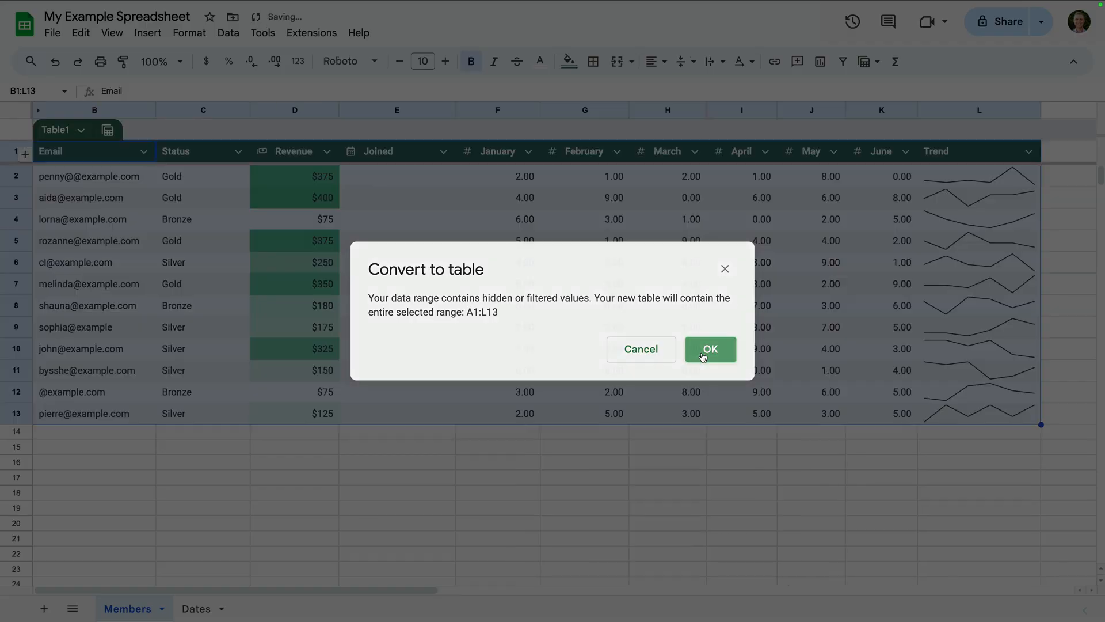
left_click(709, 349)
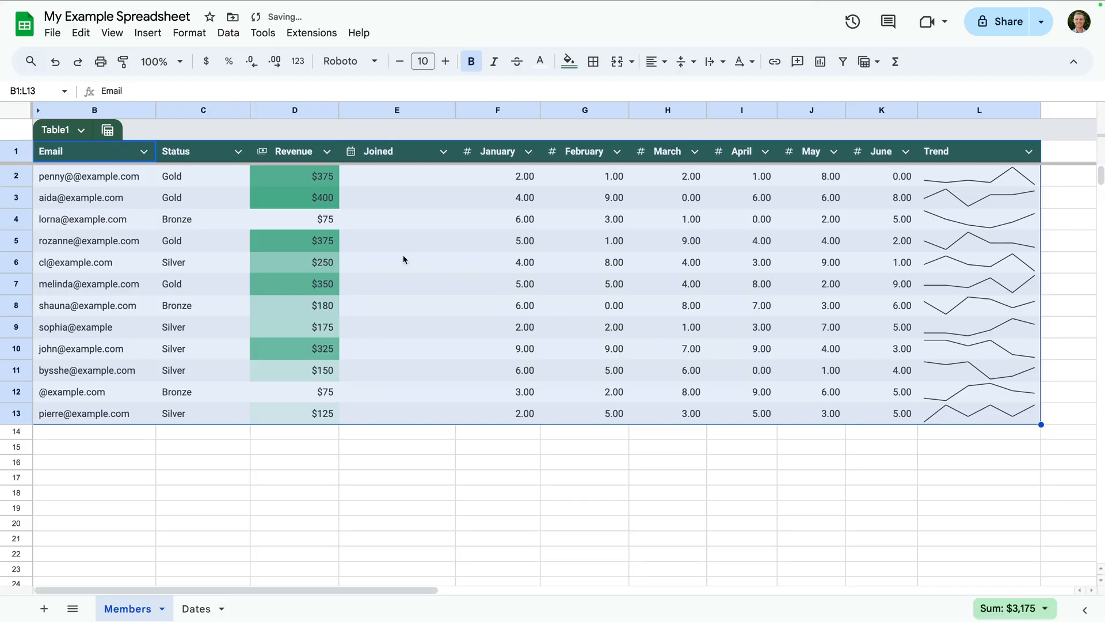
Step: Set Table1's header color to red, then revert the table to unformatted data
left_click(80, 133)
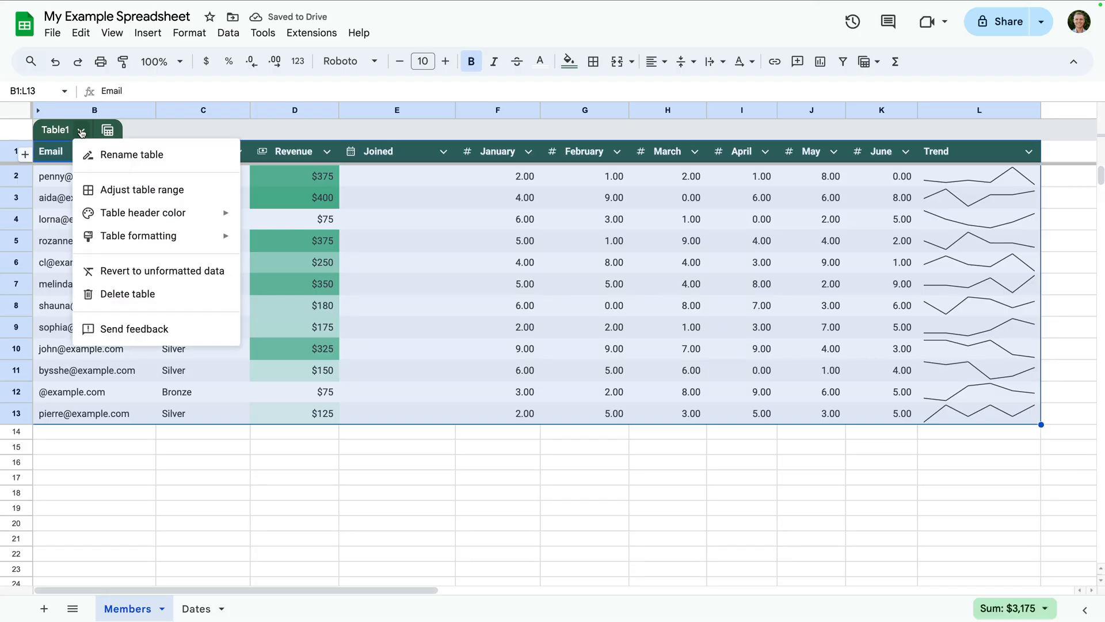
mouse_move(142, 212)
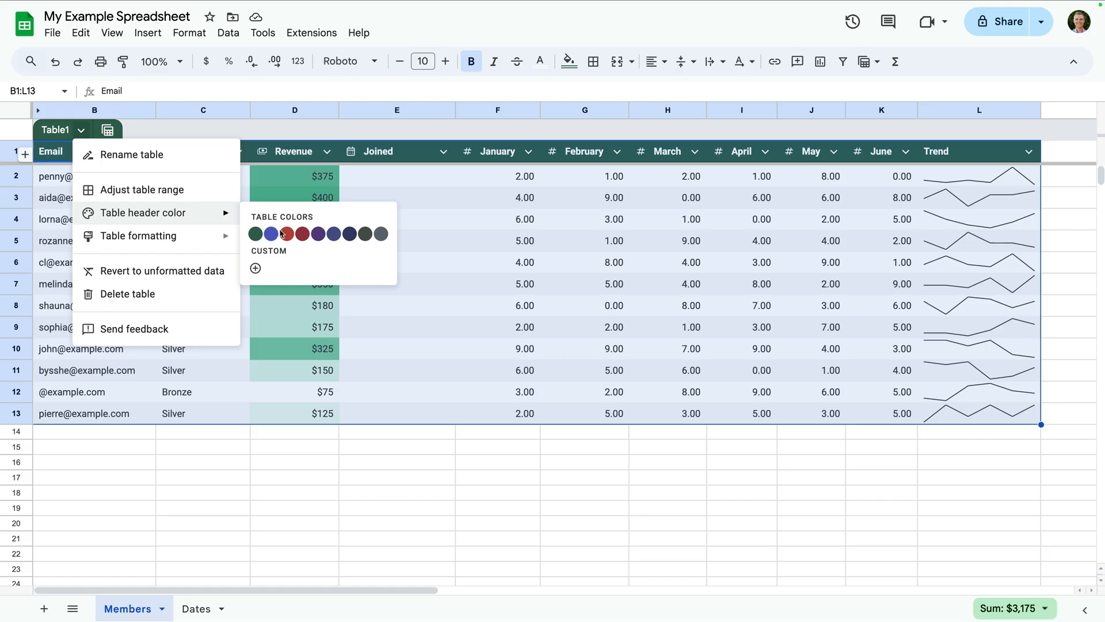
left_click(285, 234)
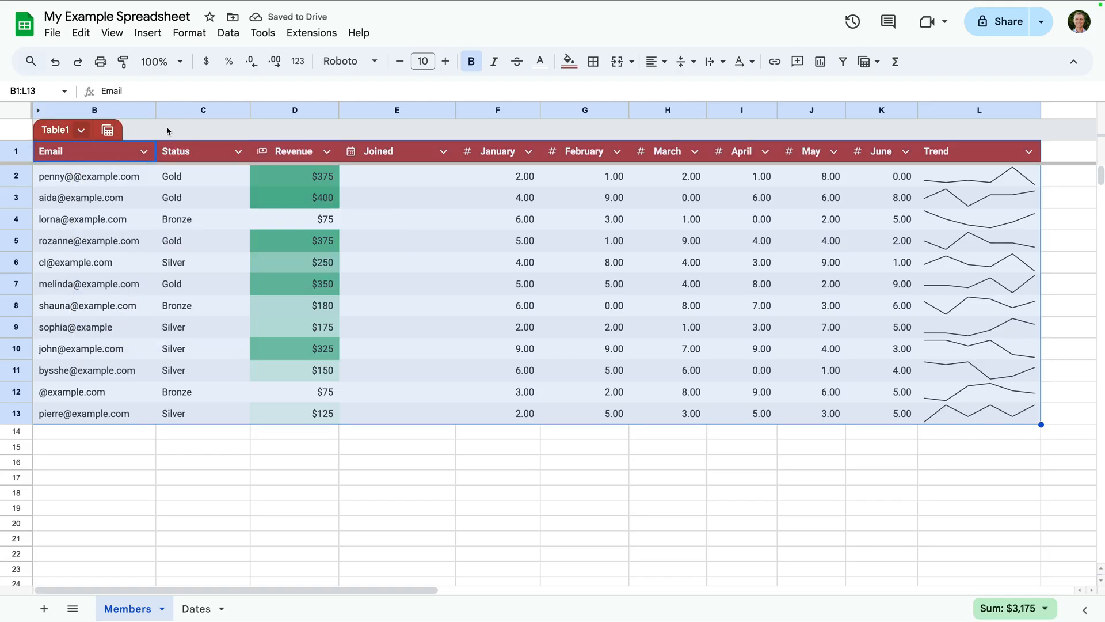
left_click(80, 130)
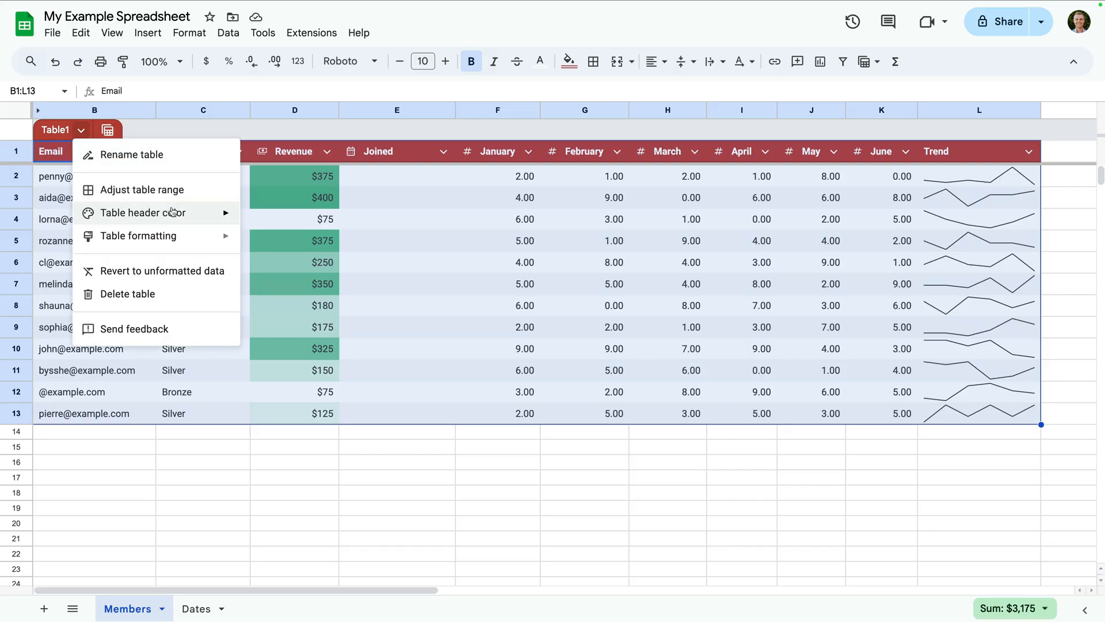
left_click(163, 271)
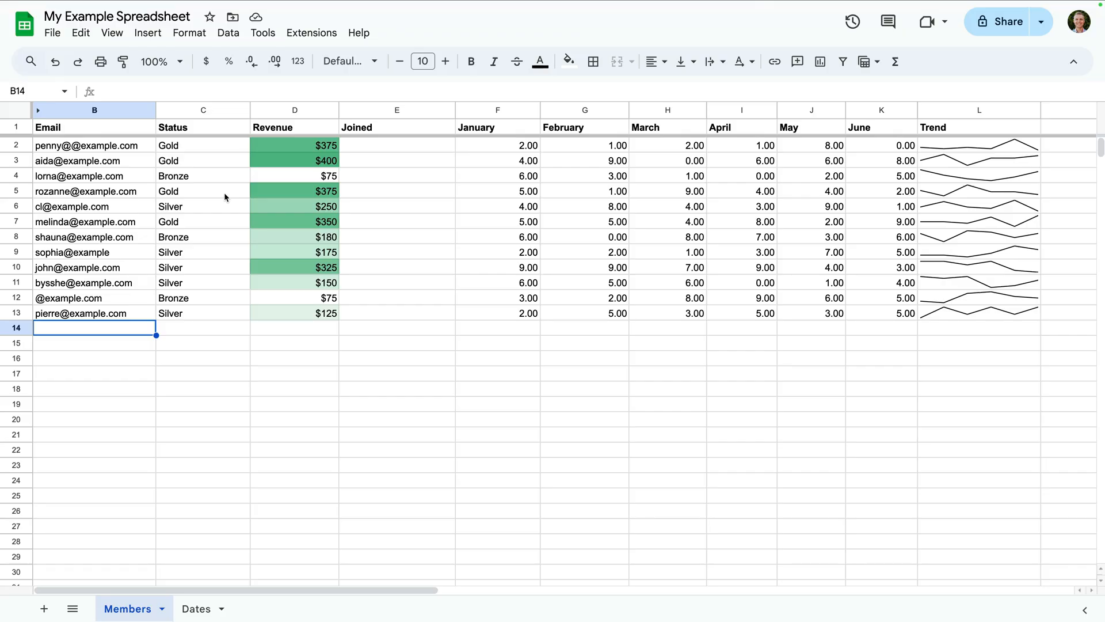
Step: Select the first Joined cell, E2
left_click(396, 145)
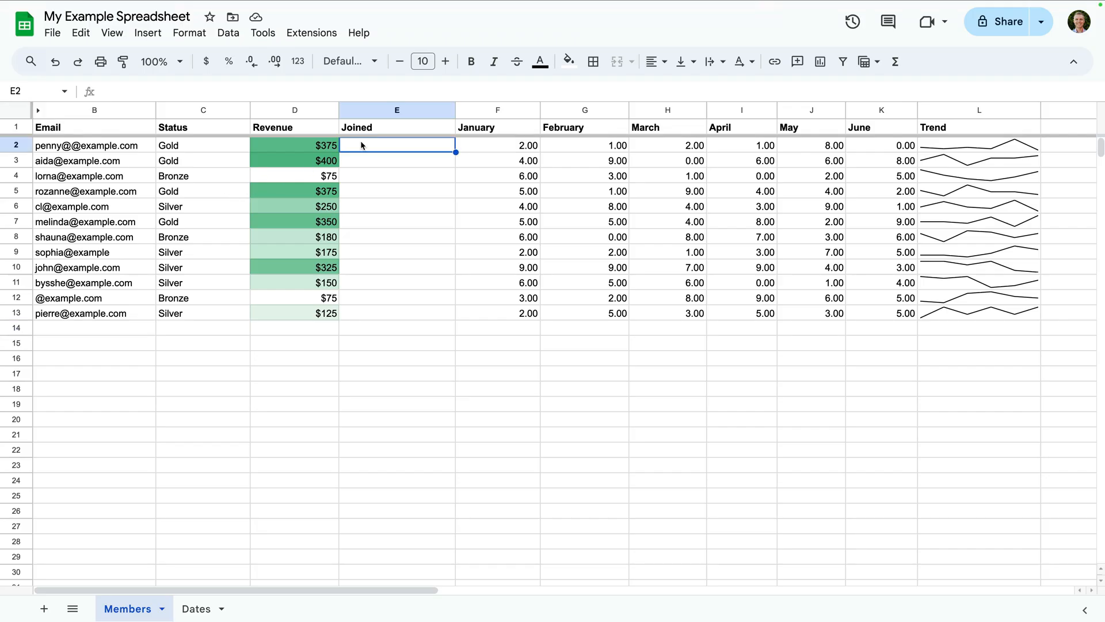
type("=")
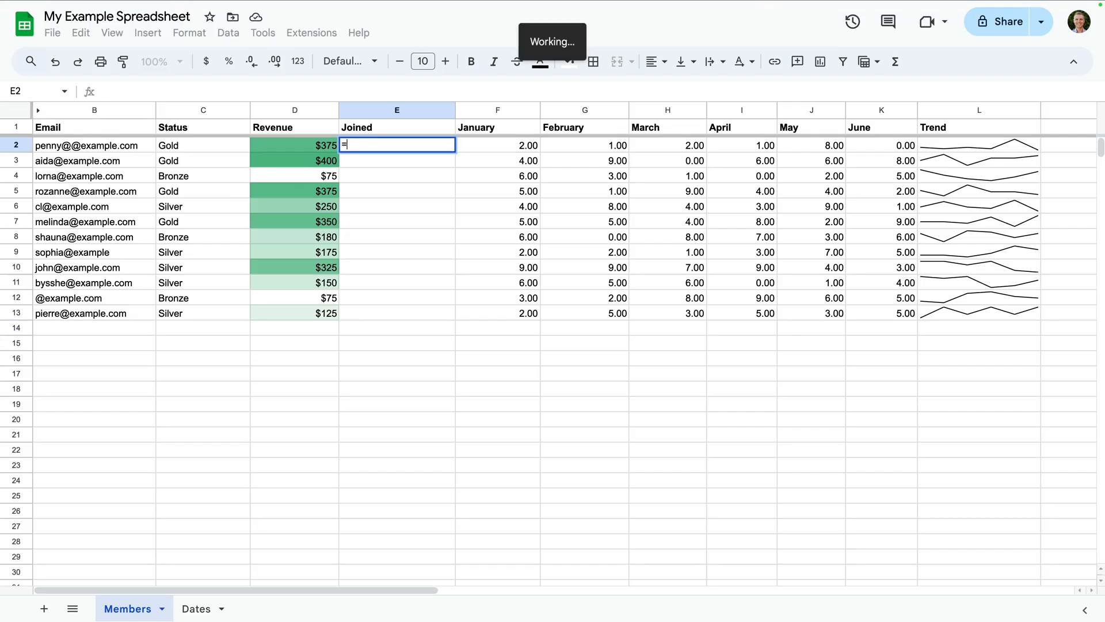
type("import")
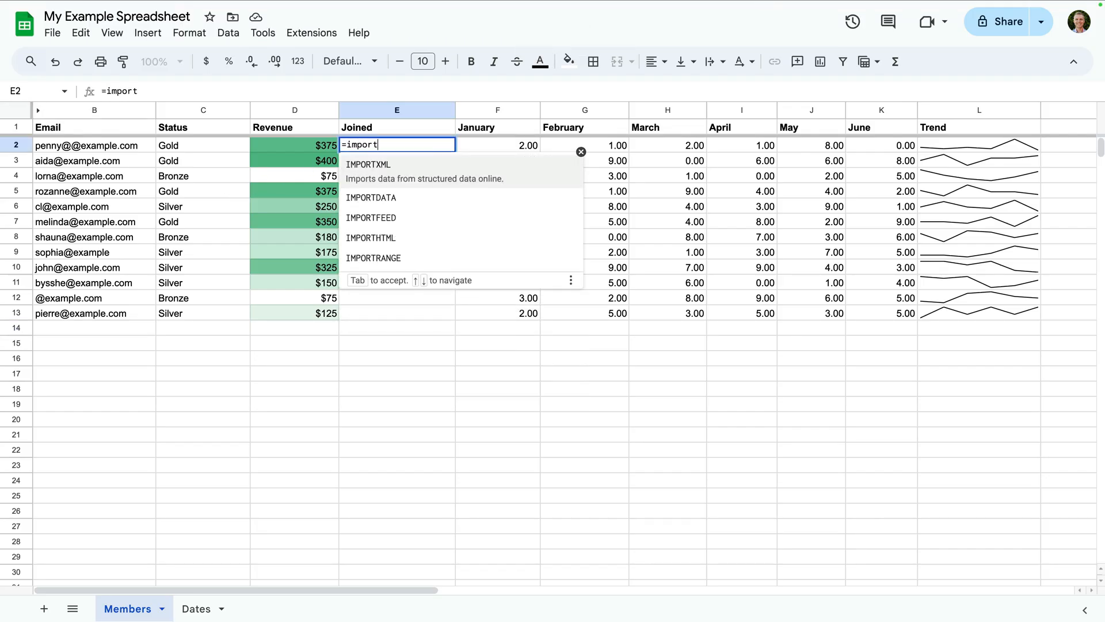
mouse_move(373, 244)
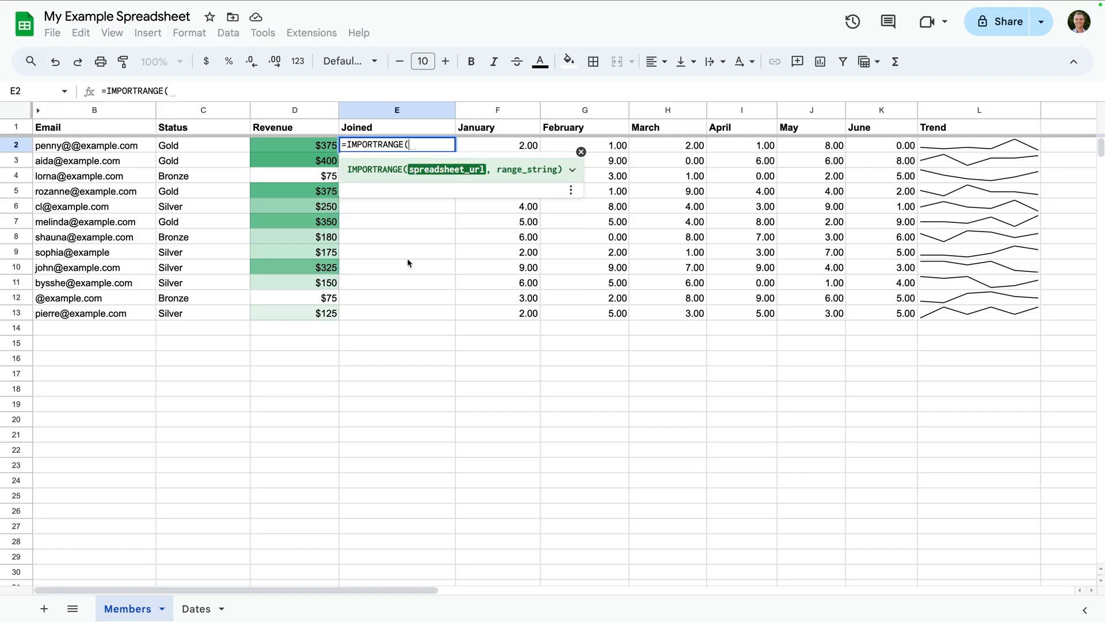
type("\"")
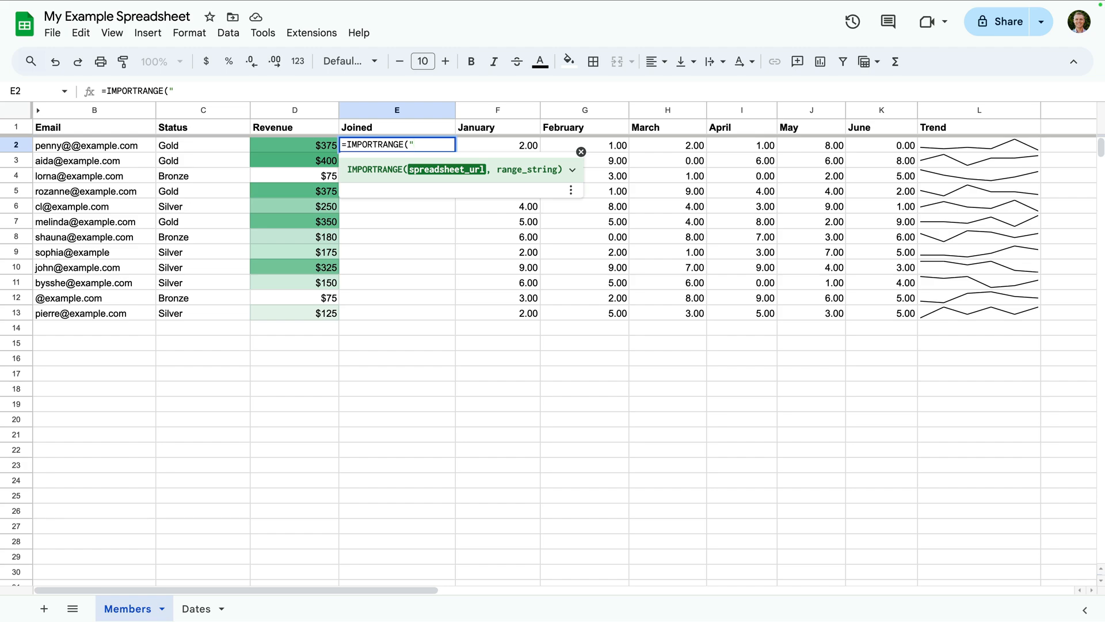
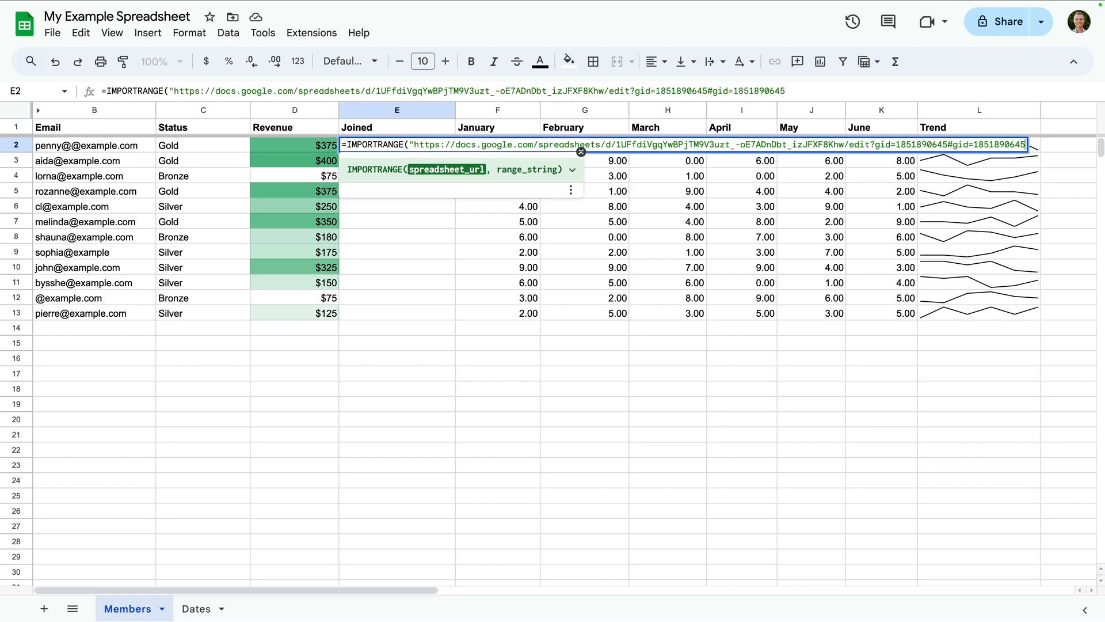
type("\"")
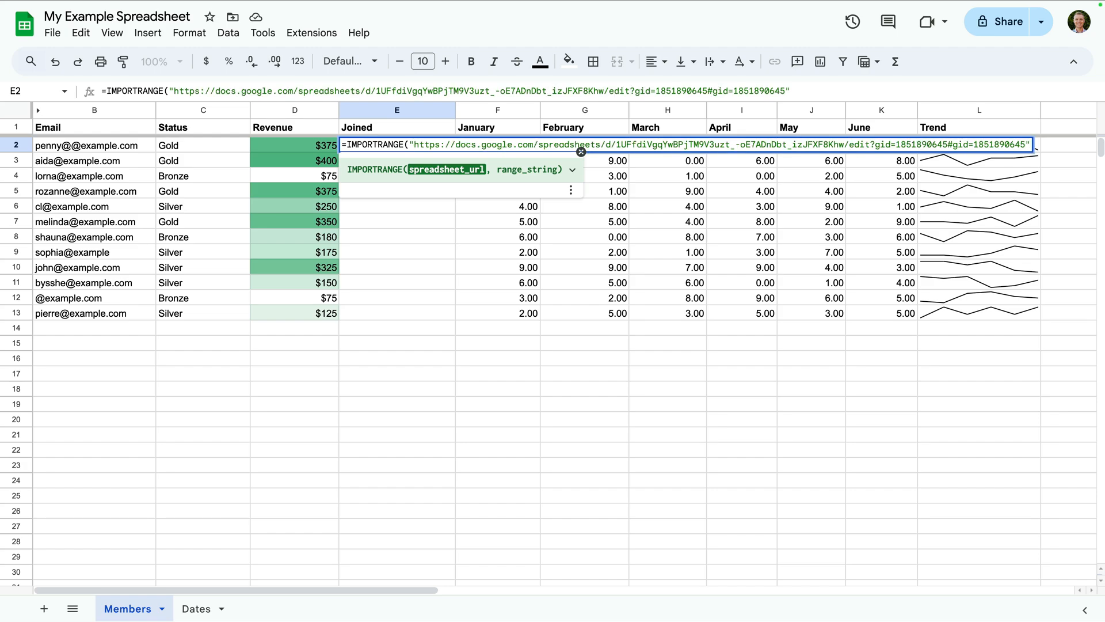
type(",")
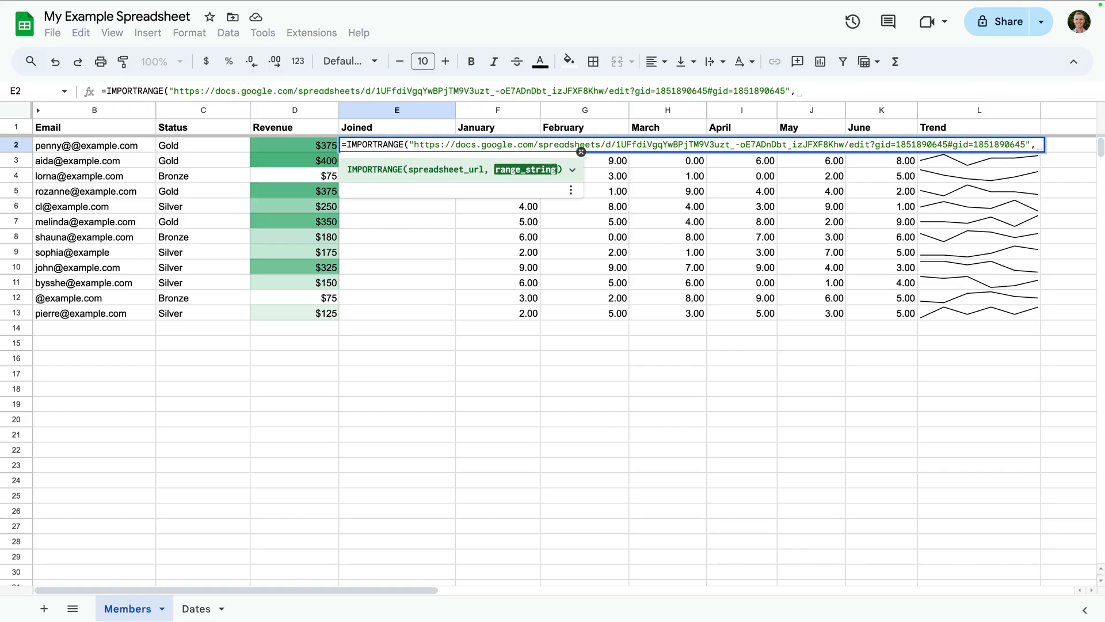
type("\"")
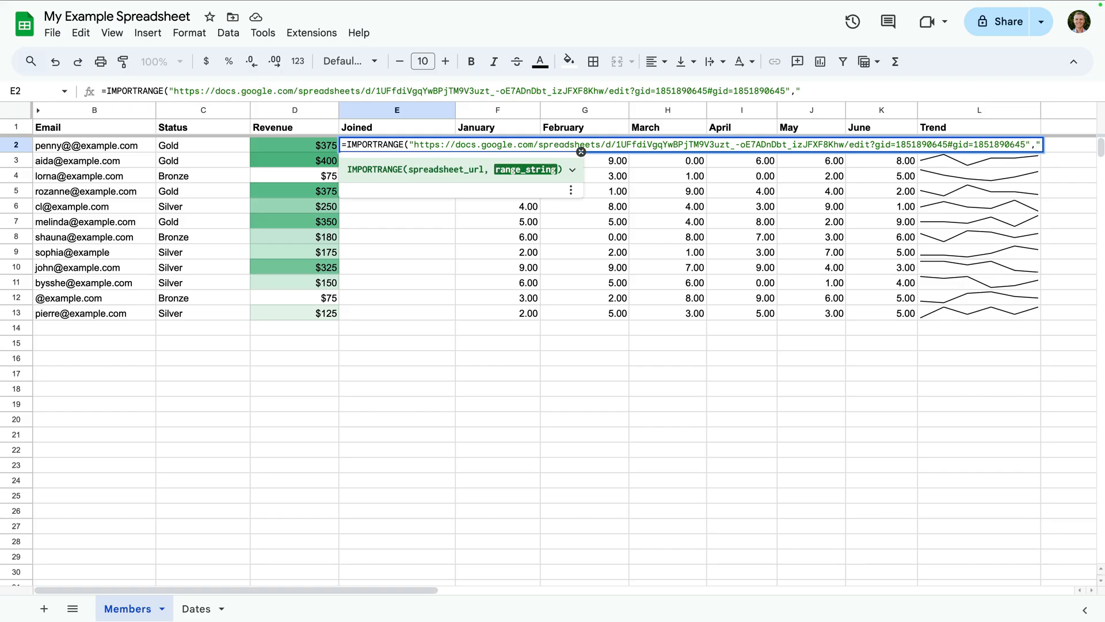
type("Dates!B2:B13")
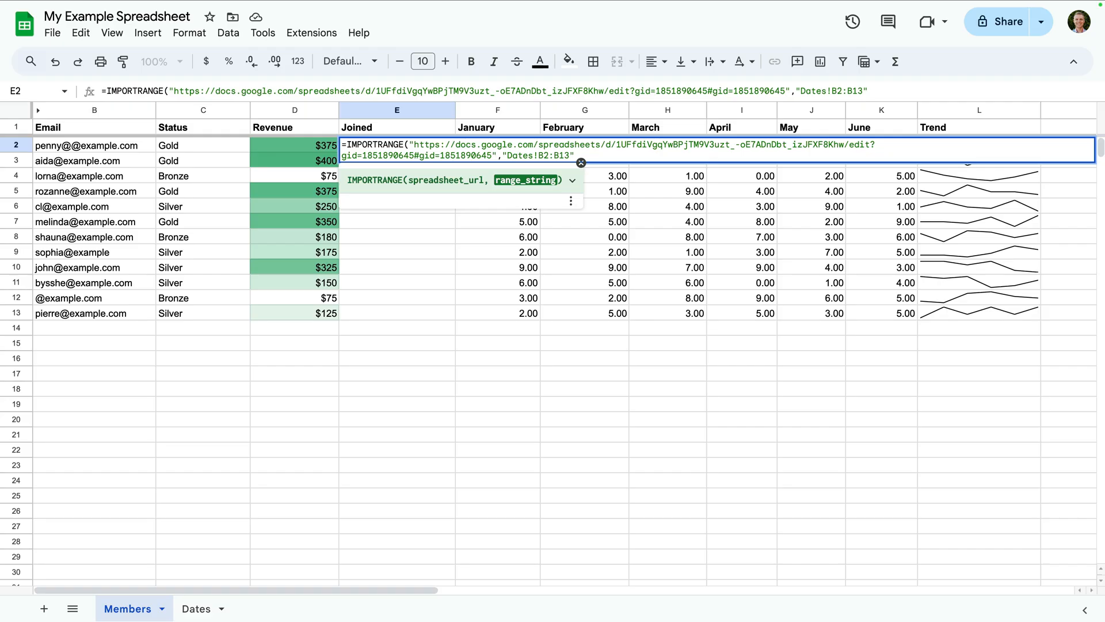
type(")")
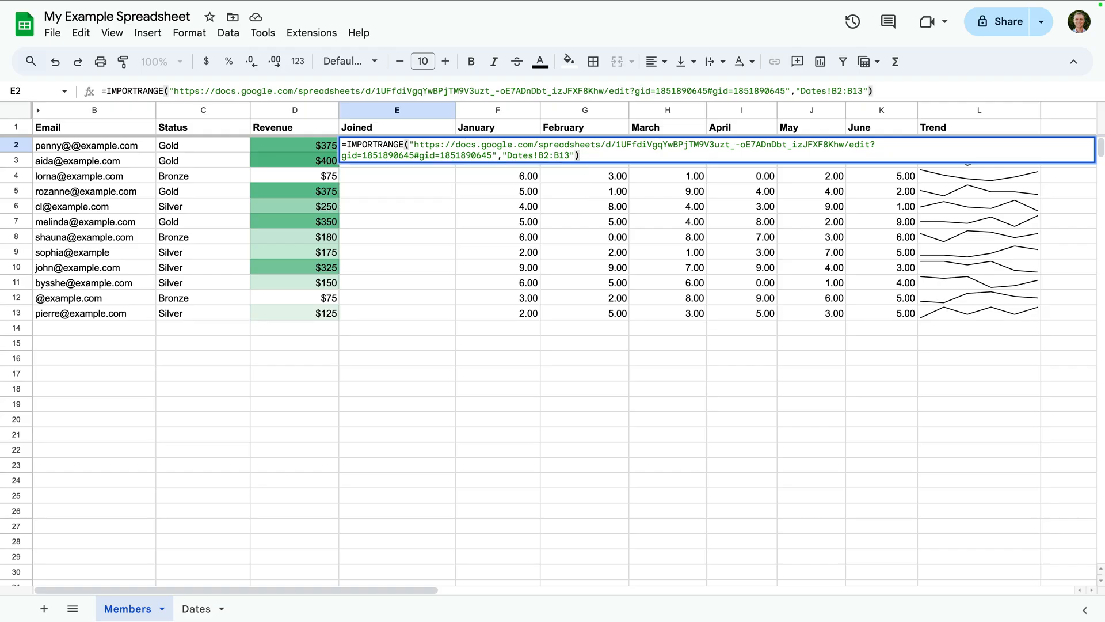
key("Enter")
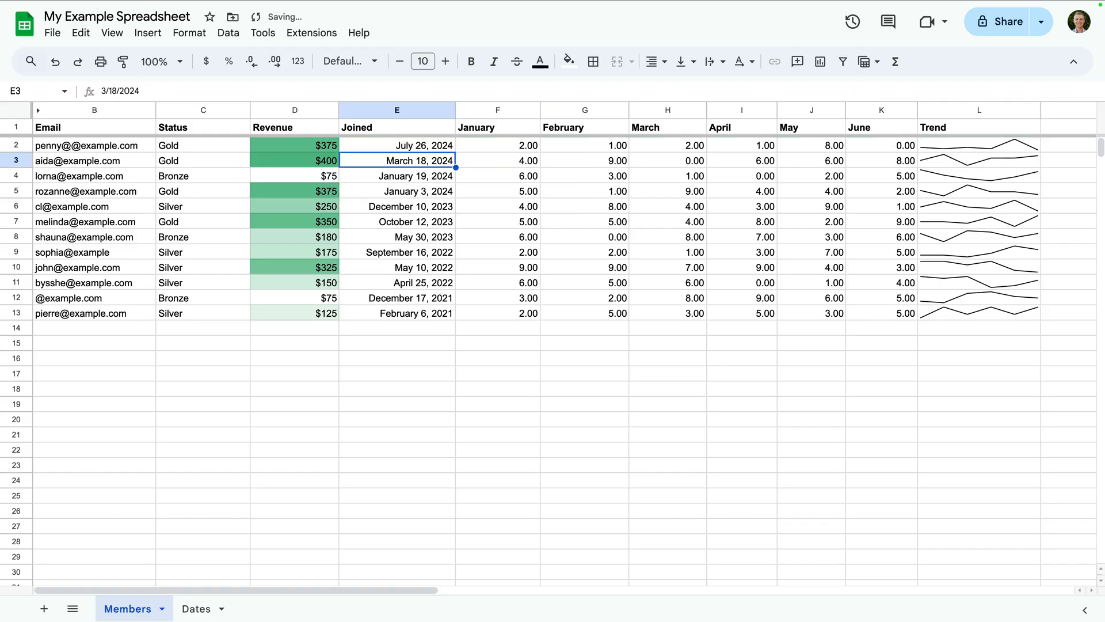